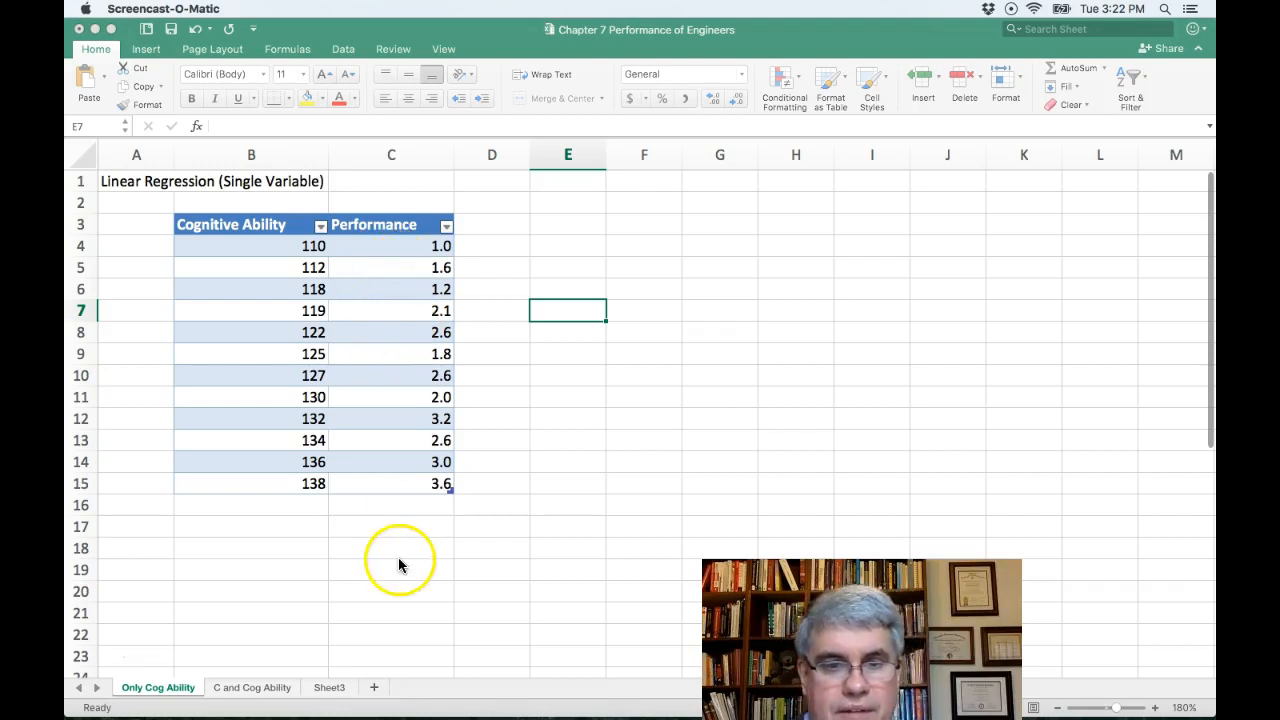
mouse_move(370, 556)
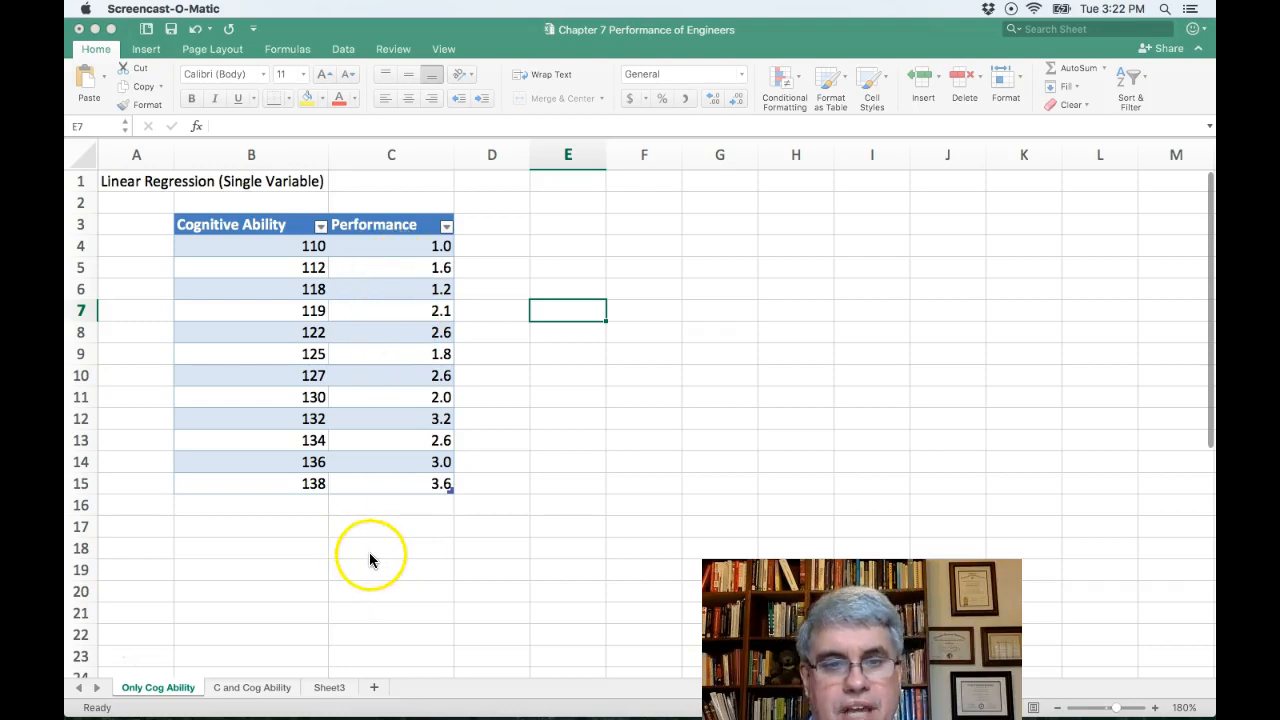
mouse_move(270, 572)
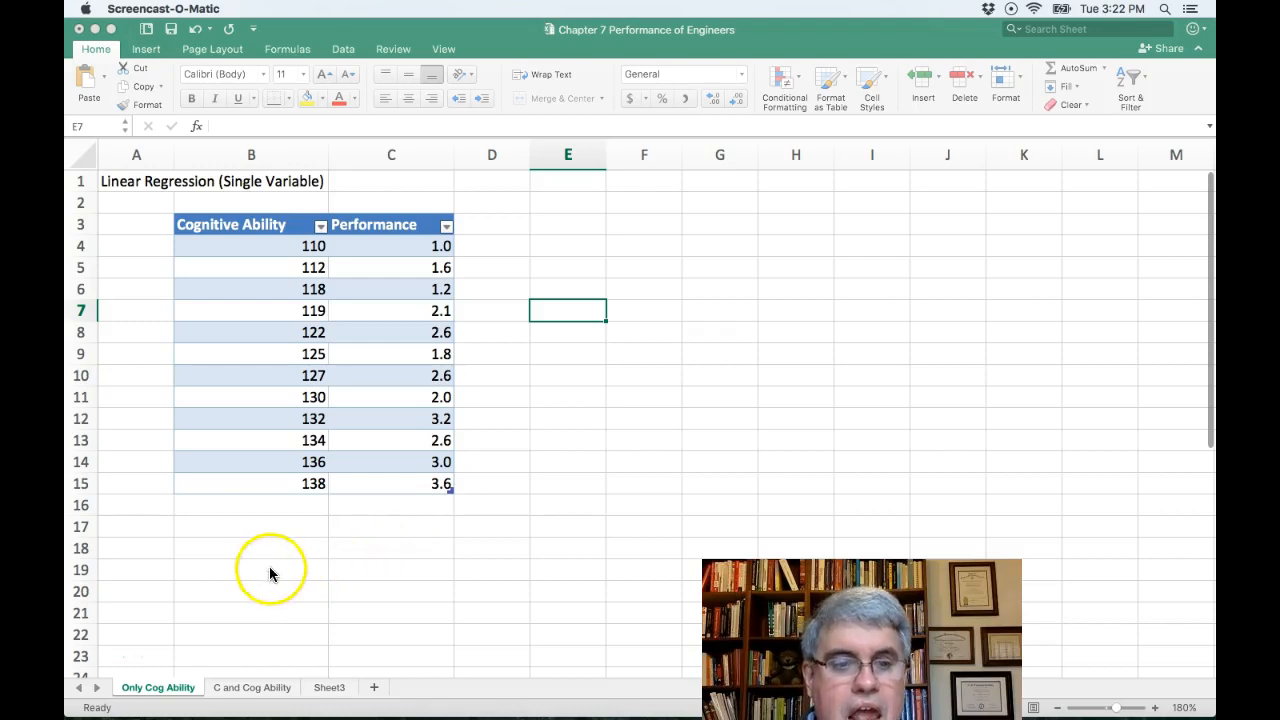
mouse_move(198, 558)
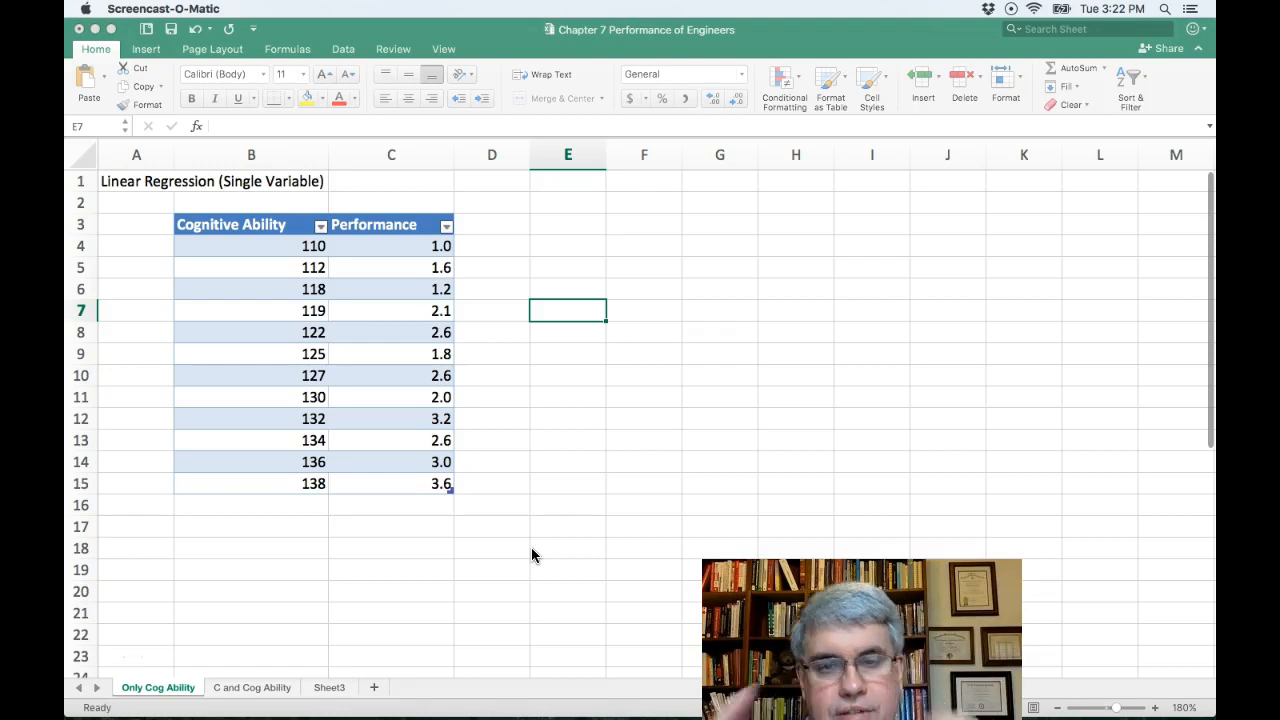
mouse_move(536, 348)
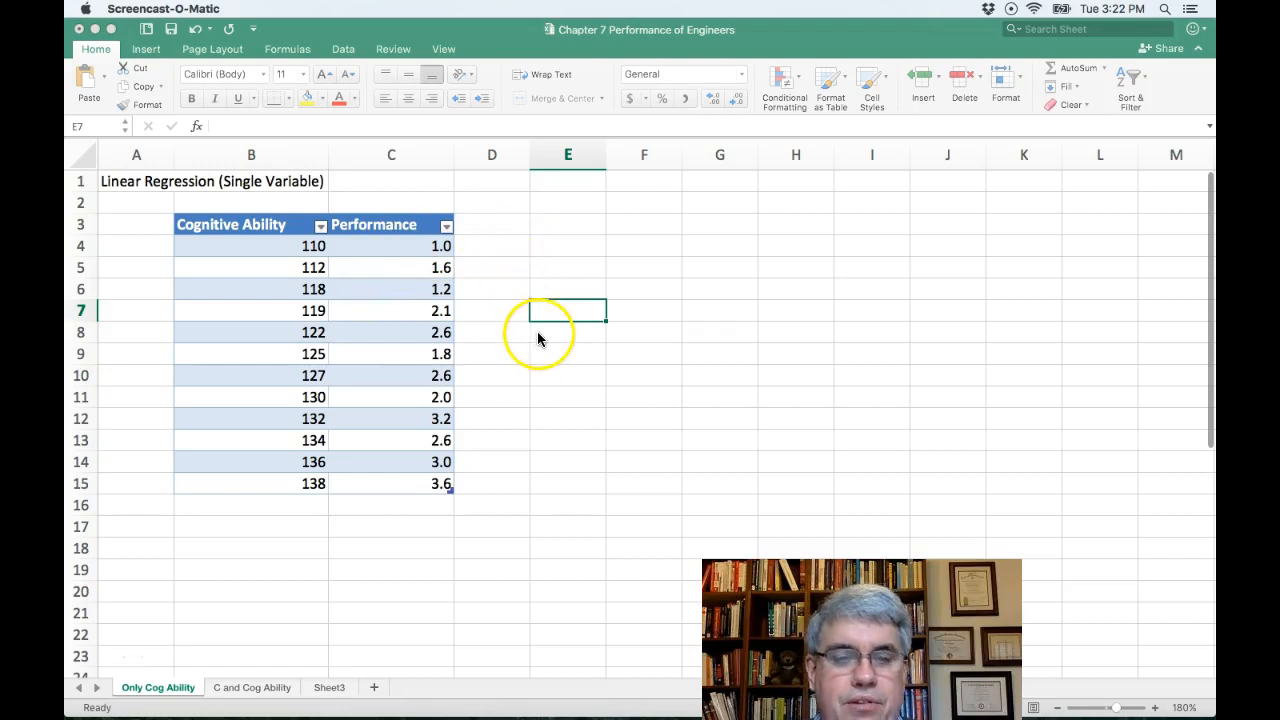
mouse_move(572, 364)
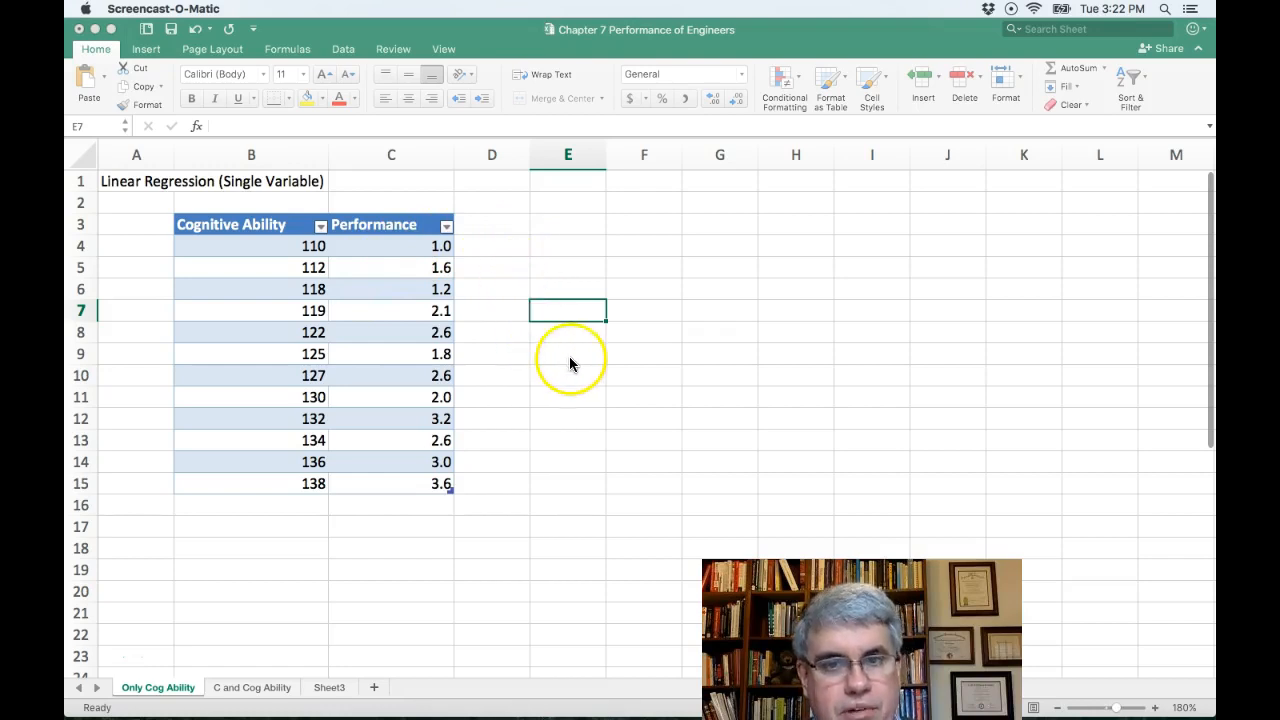
mouse_move(568, 390)
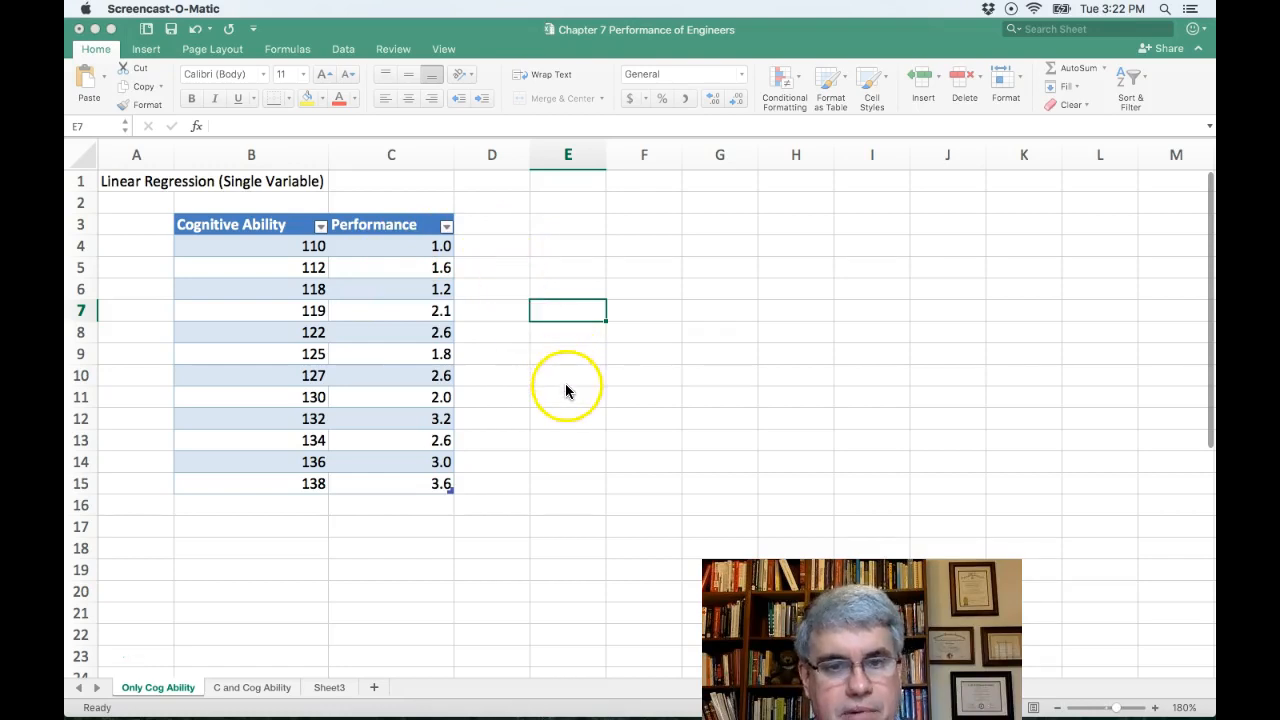
mouse_move(584, 400)
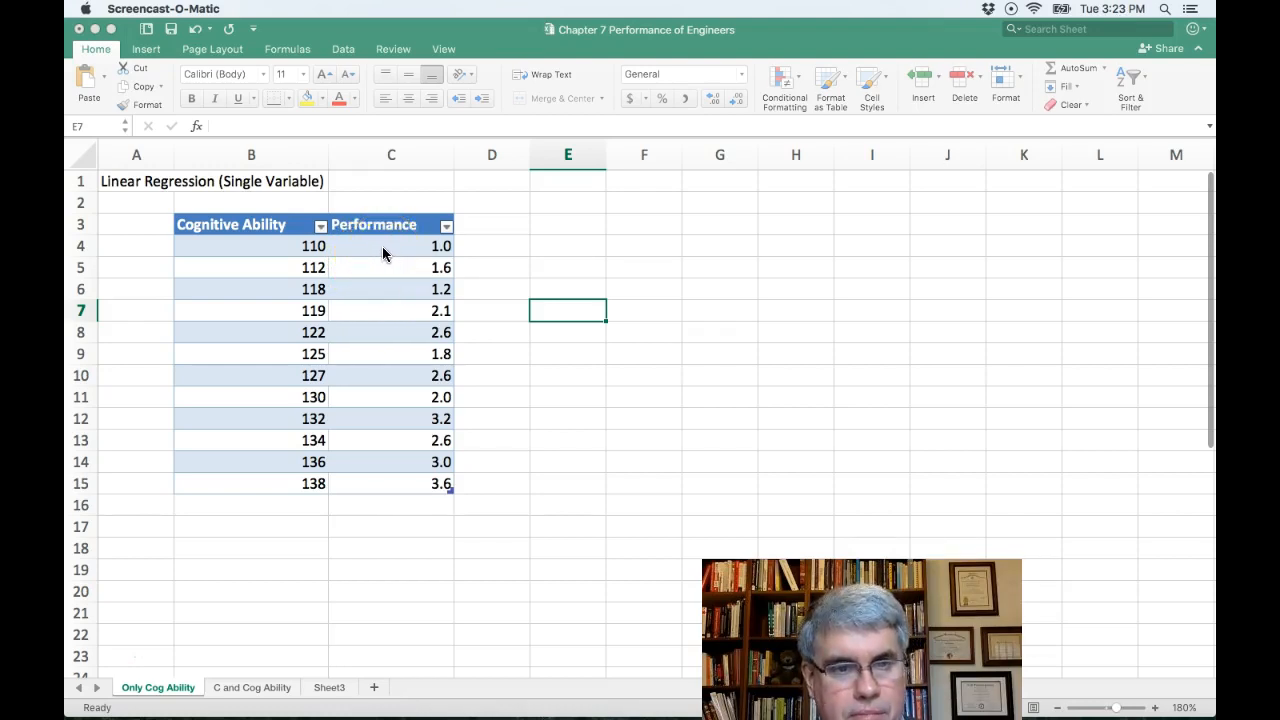
mouse_move(232, 256)
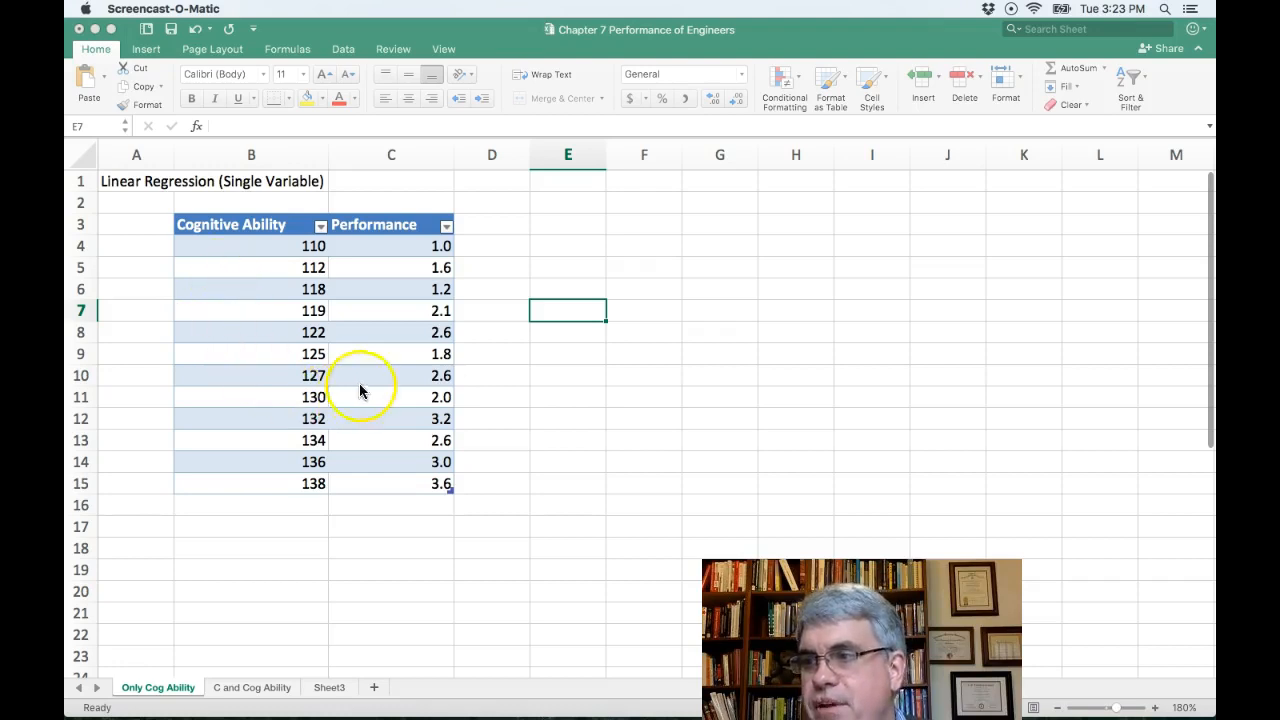
mouse_move(296, 236)
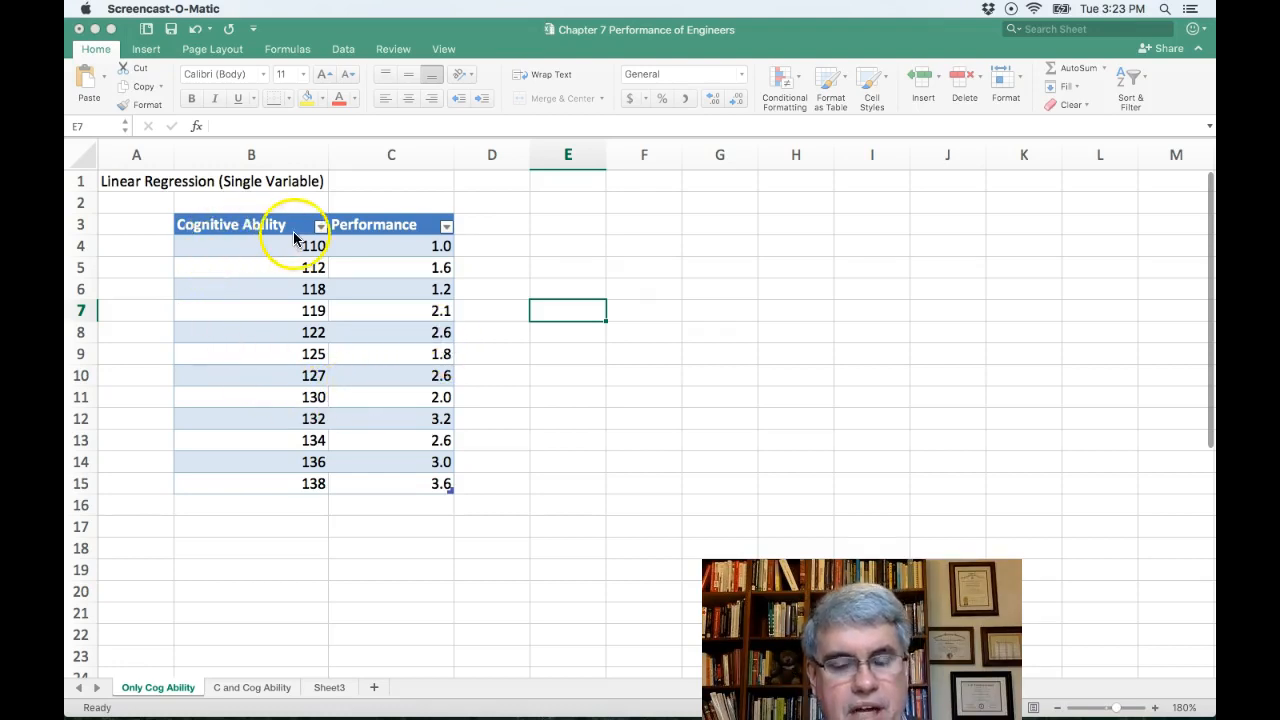
mouse_move(704, 168)
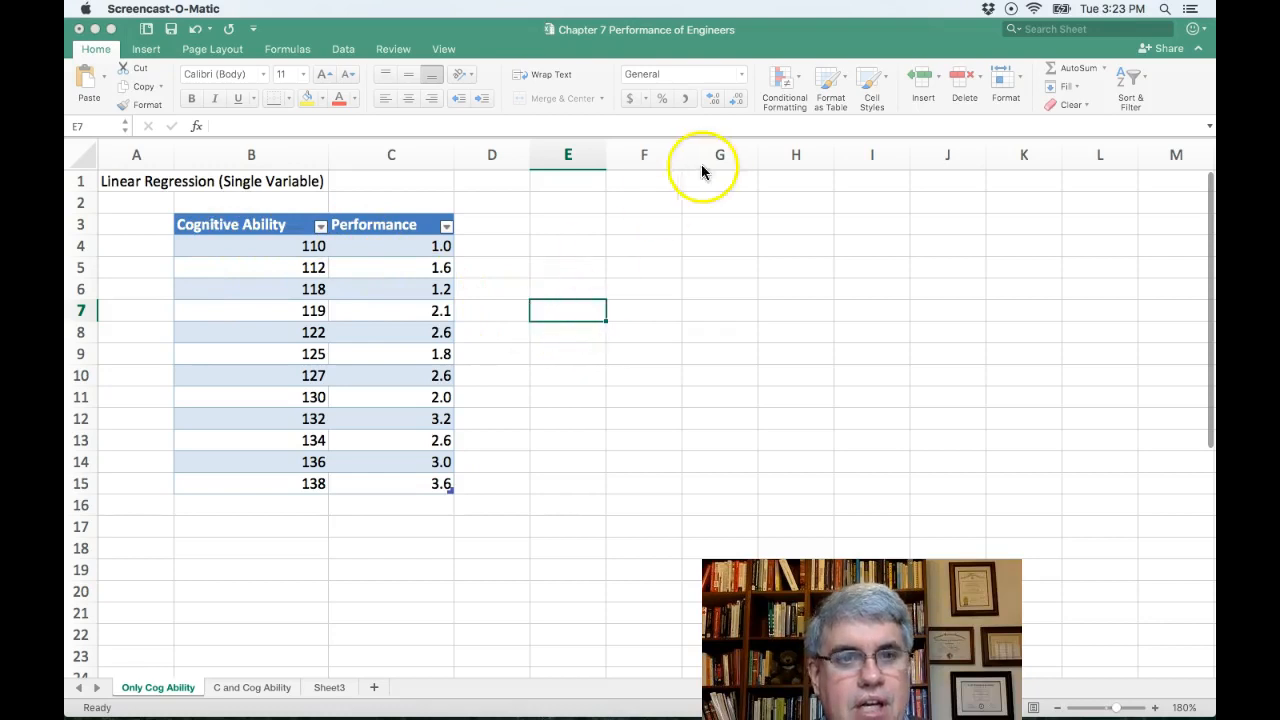
Run the Correlation tool on $B$3:$C$15 with labels in first row, output to $B$18.
left_click(344, 48)
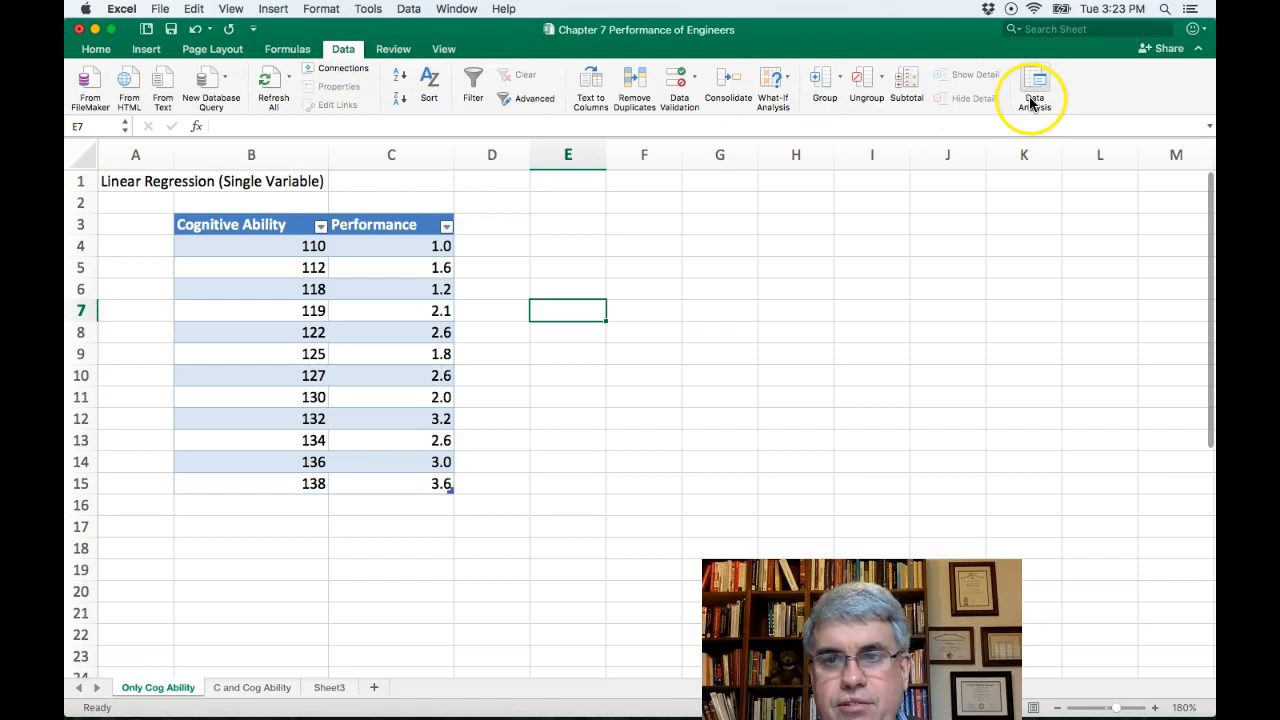
left_click(1032, 88)
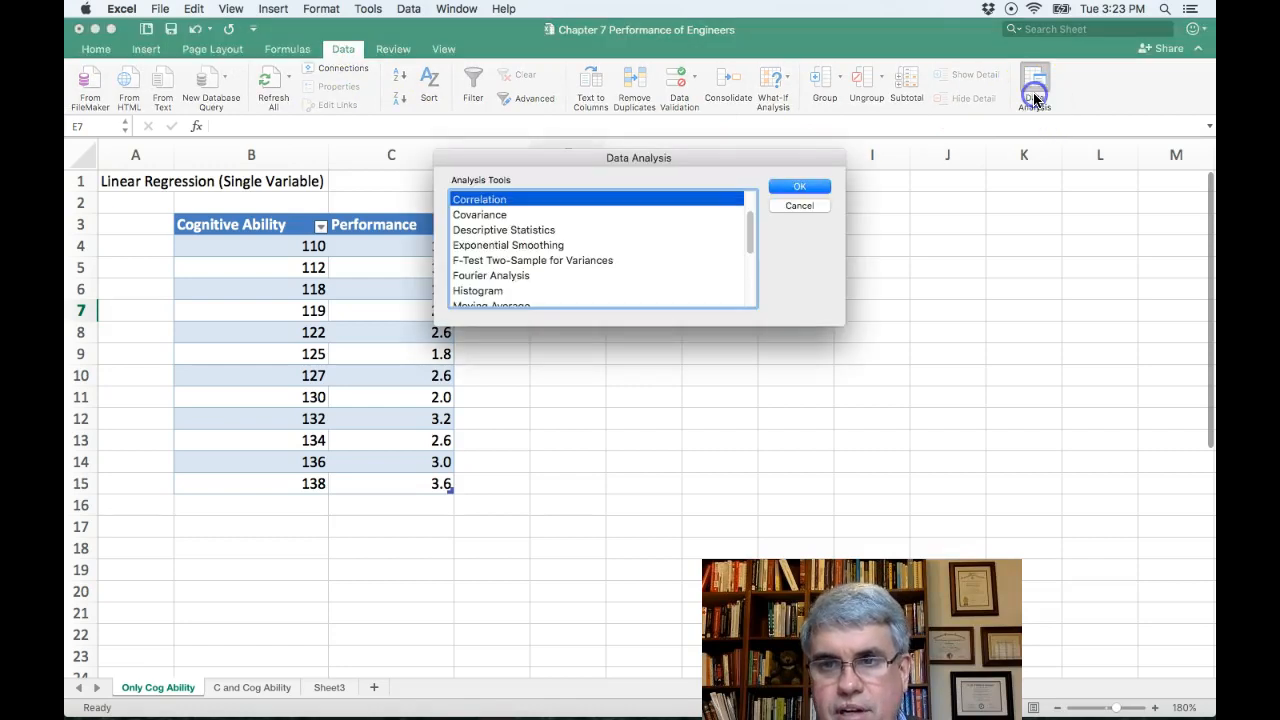
mouse_move(928, 164)
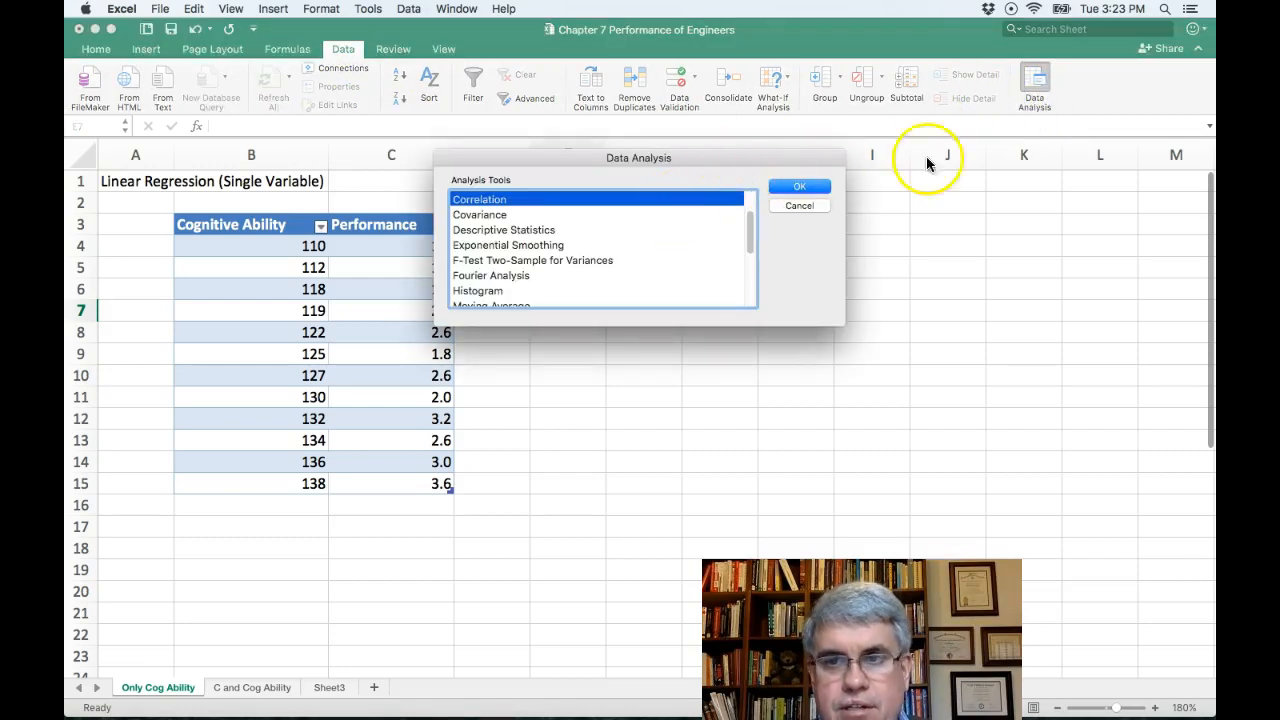
mouse_move(650, 158)
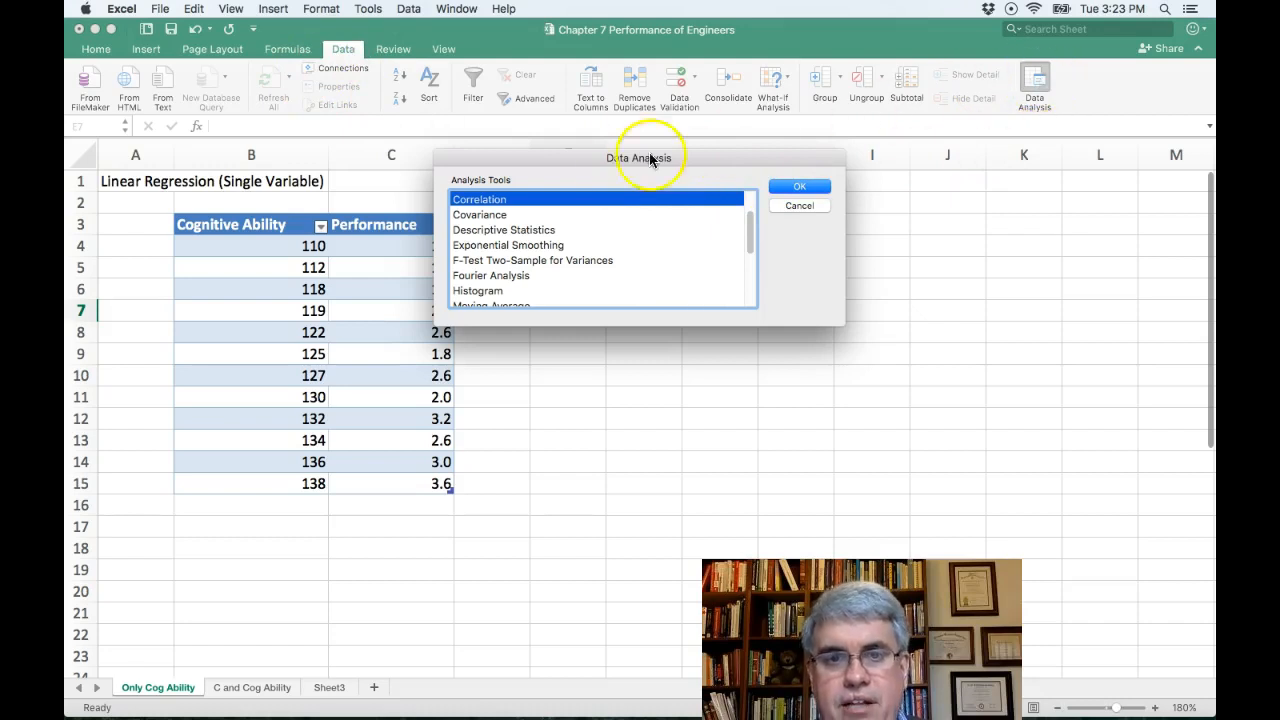
left_click(800, 186)
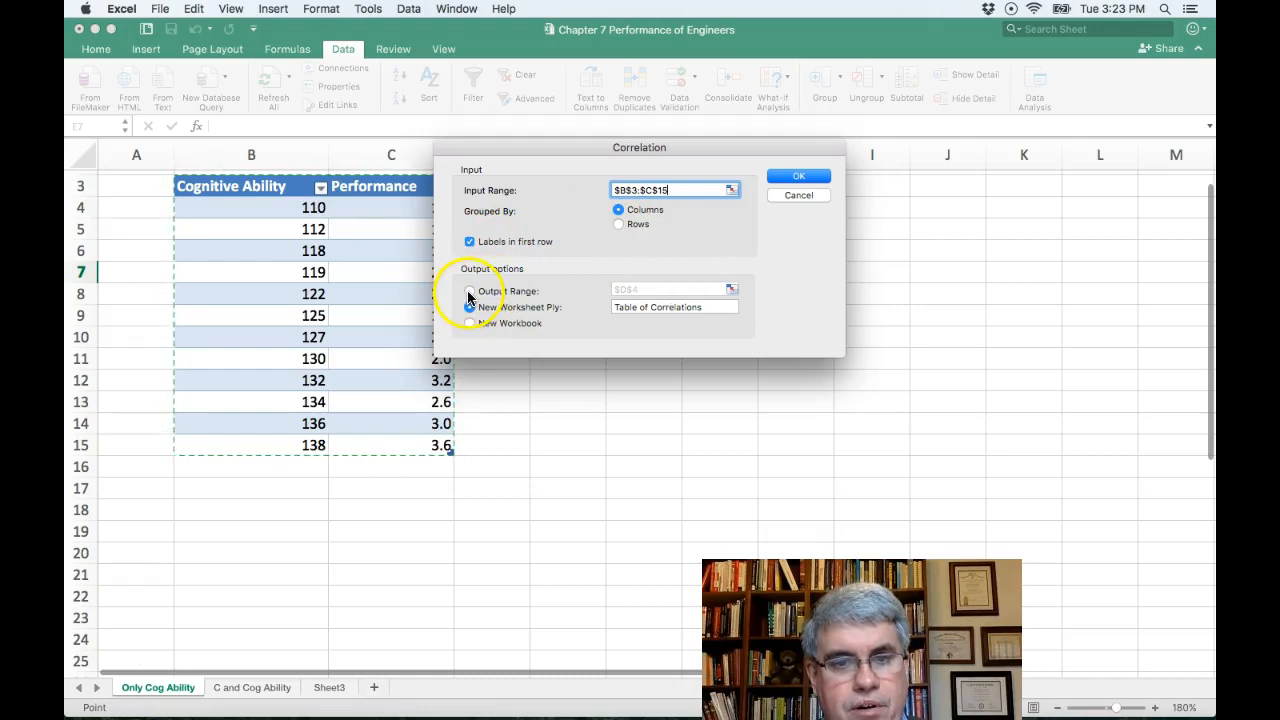
left_click(468, 292)
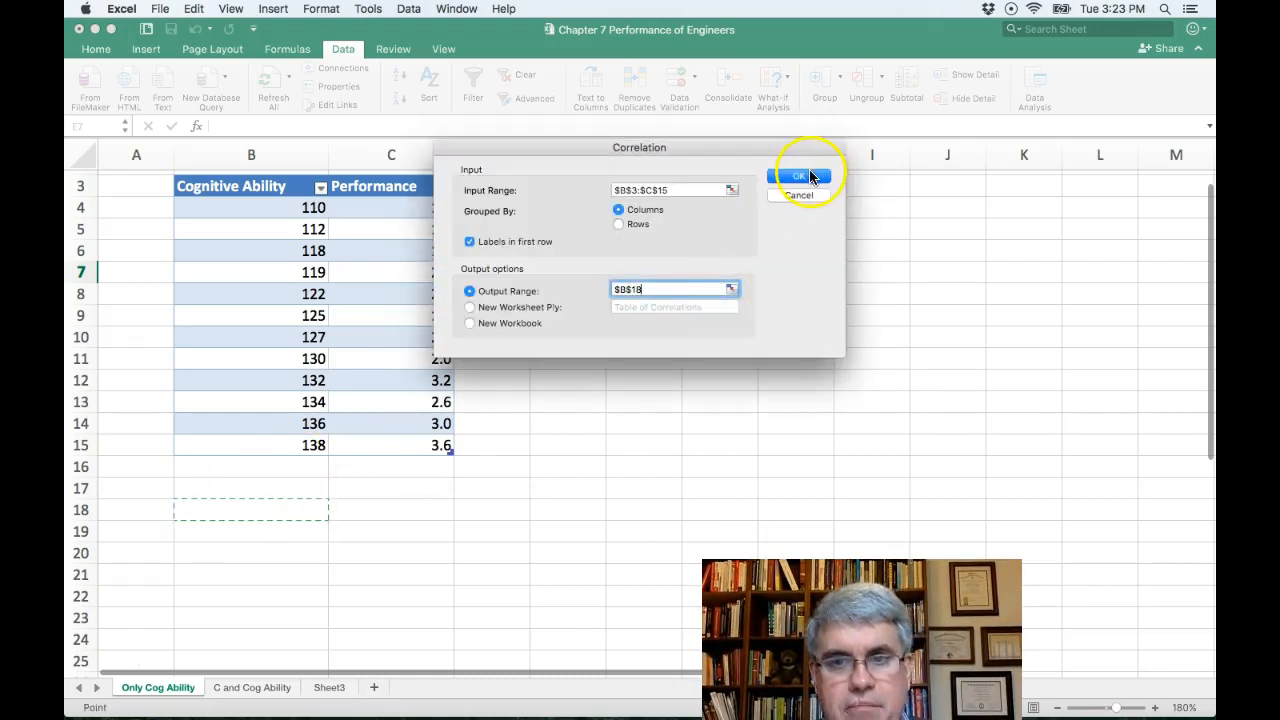
left_click(798, 176)
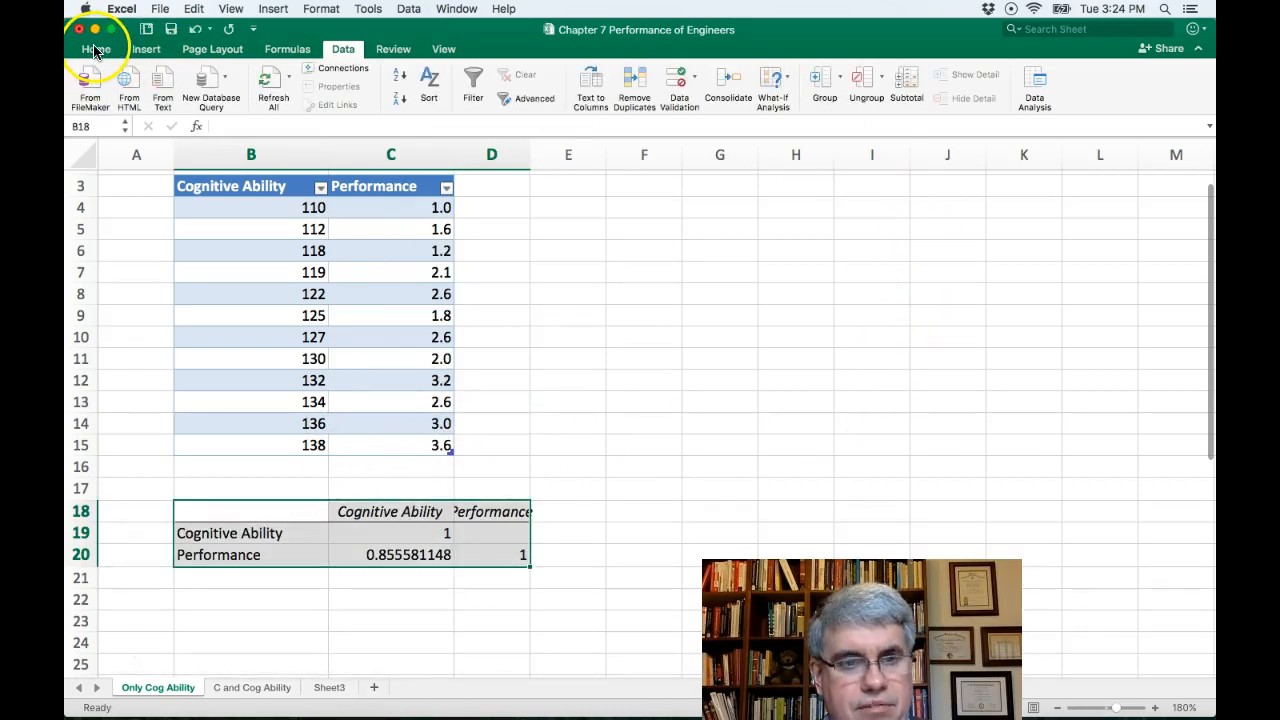
left_click(96, 48)
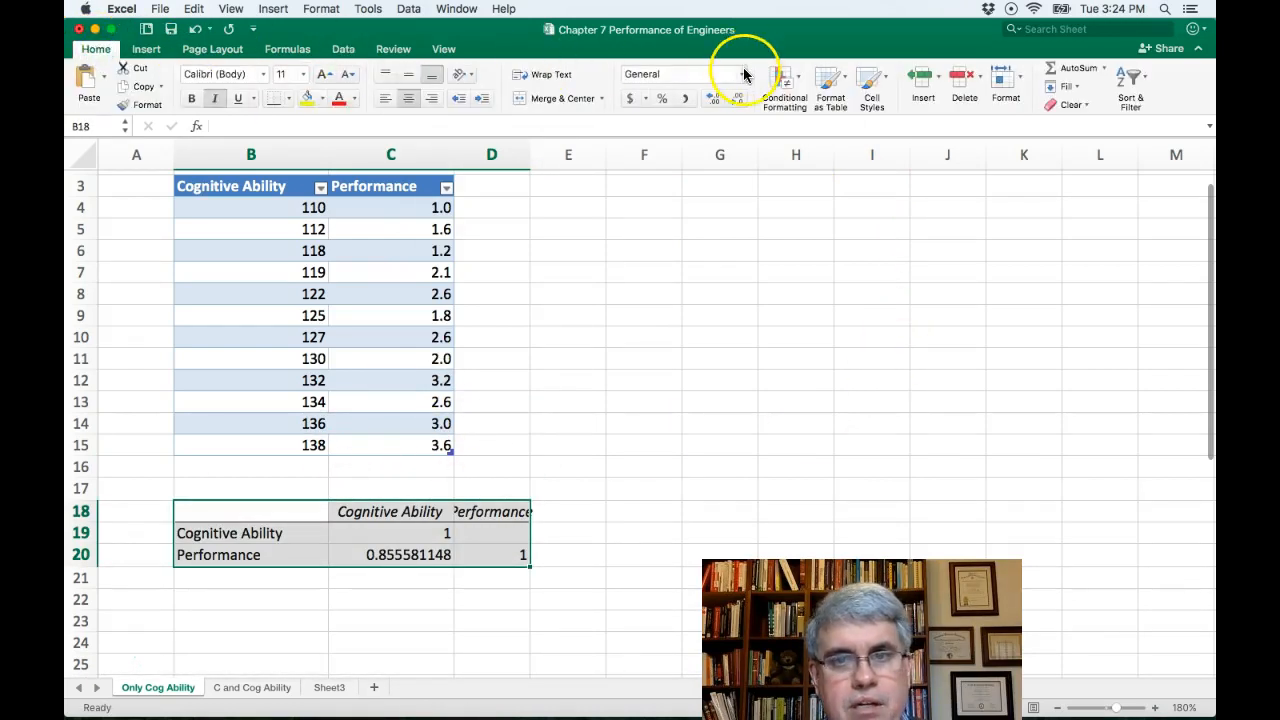
left_click(740, 74)
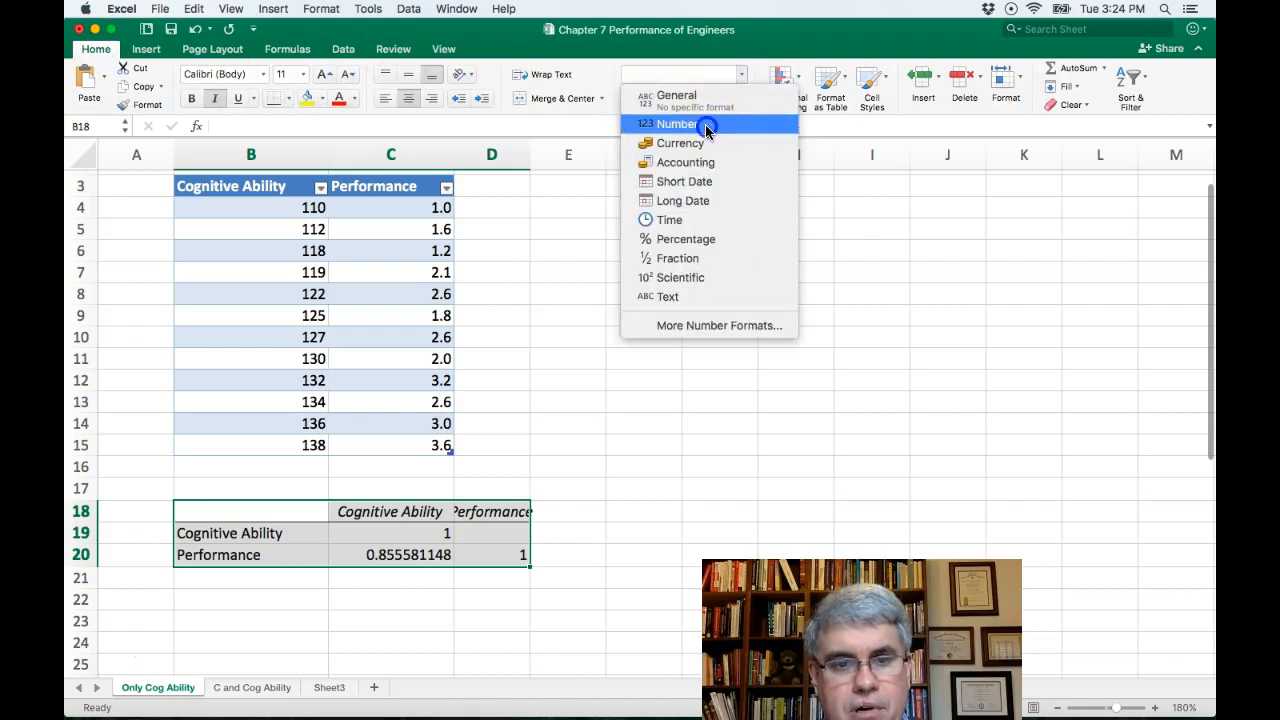
left_click(676, 124)
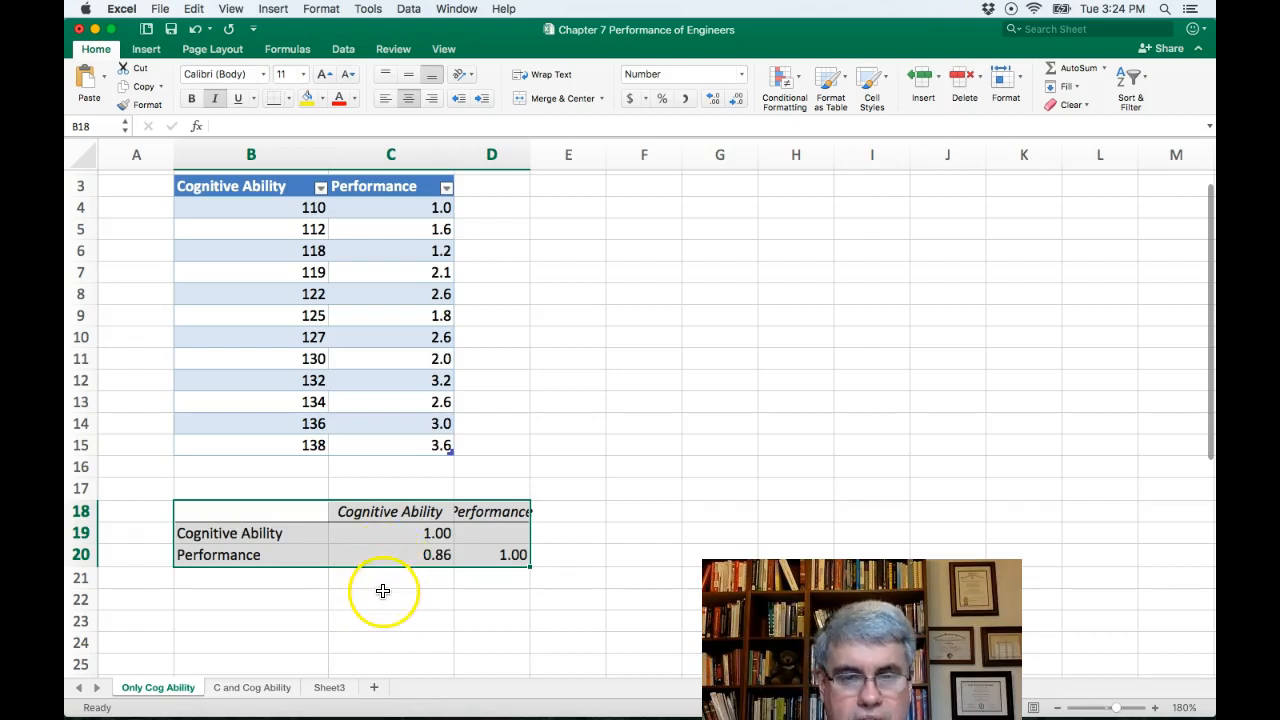
mouse_move(350, 302)
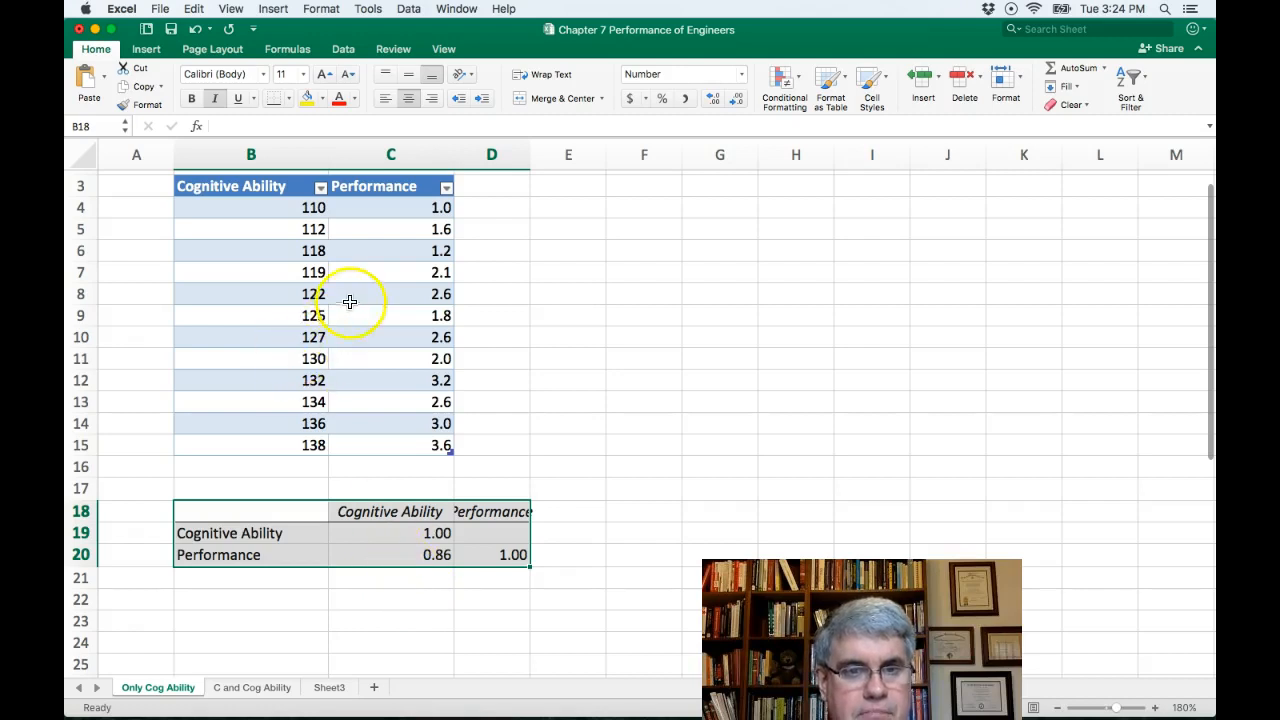
mouse_move(428, 468)
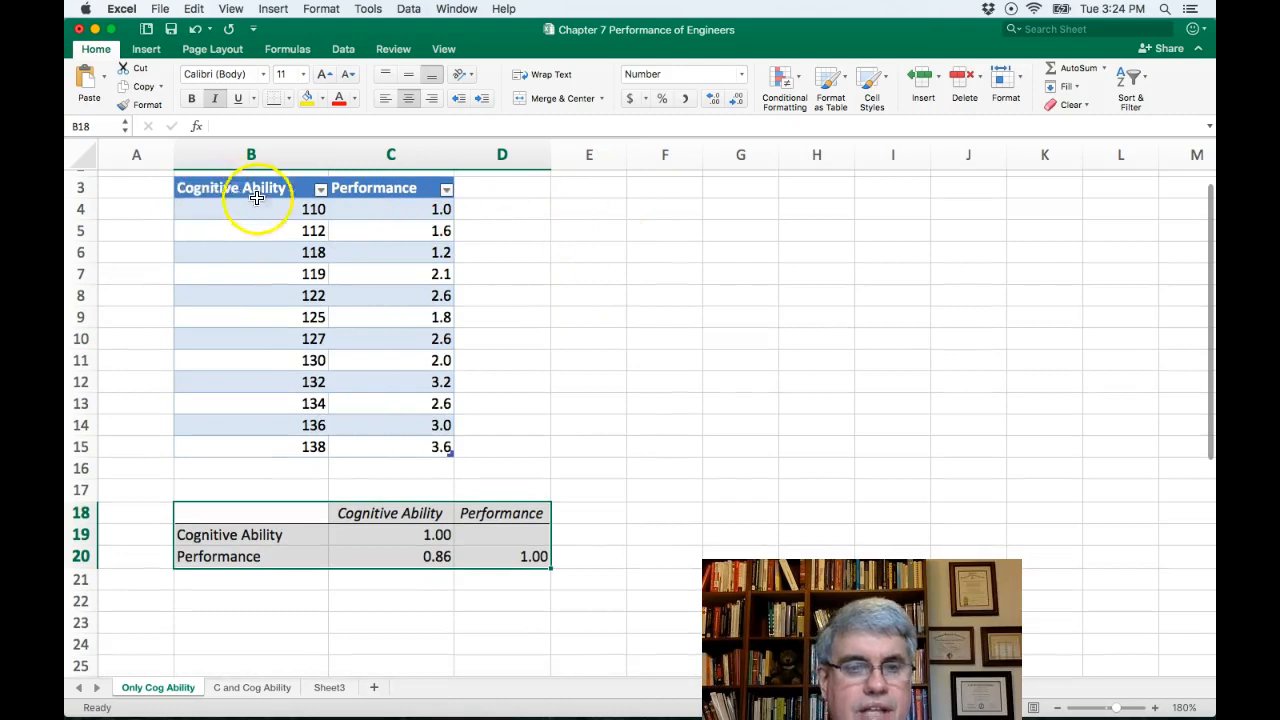
mouse_move(222, 190)
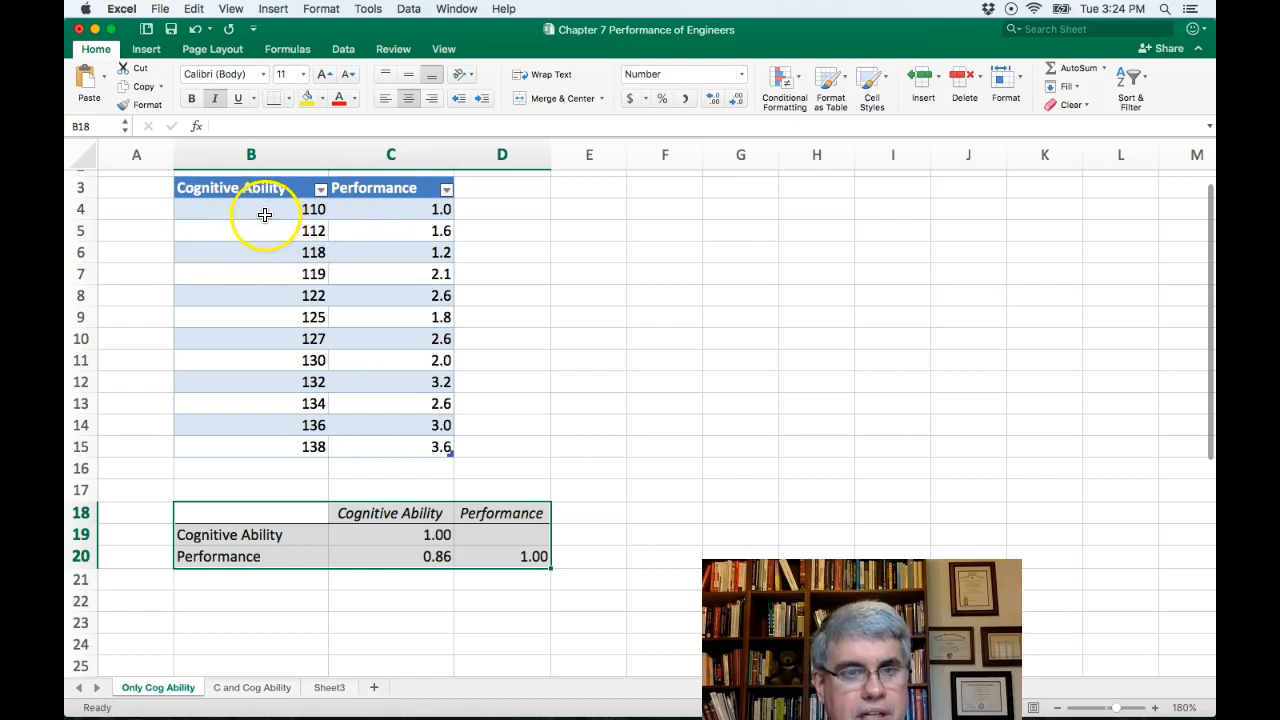
mouse_move(272, 206)
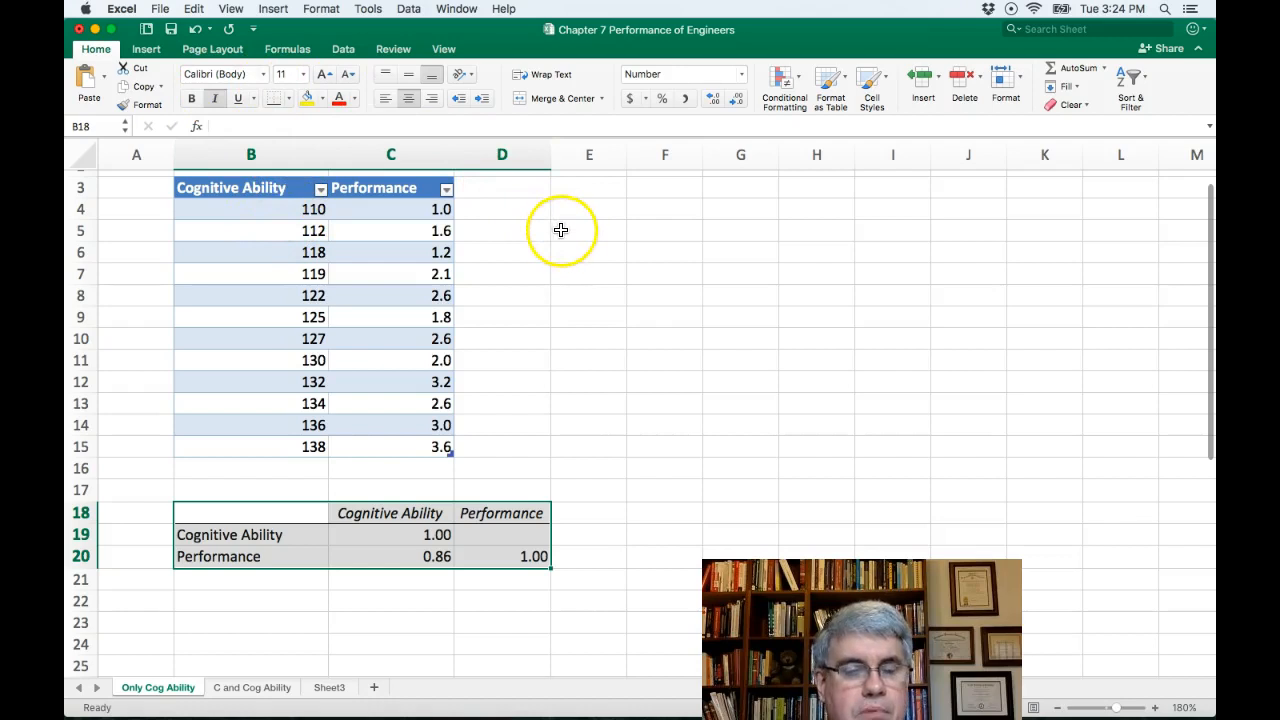
mouse_move(588, 222)
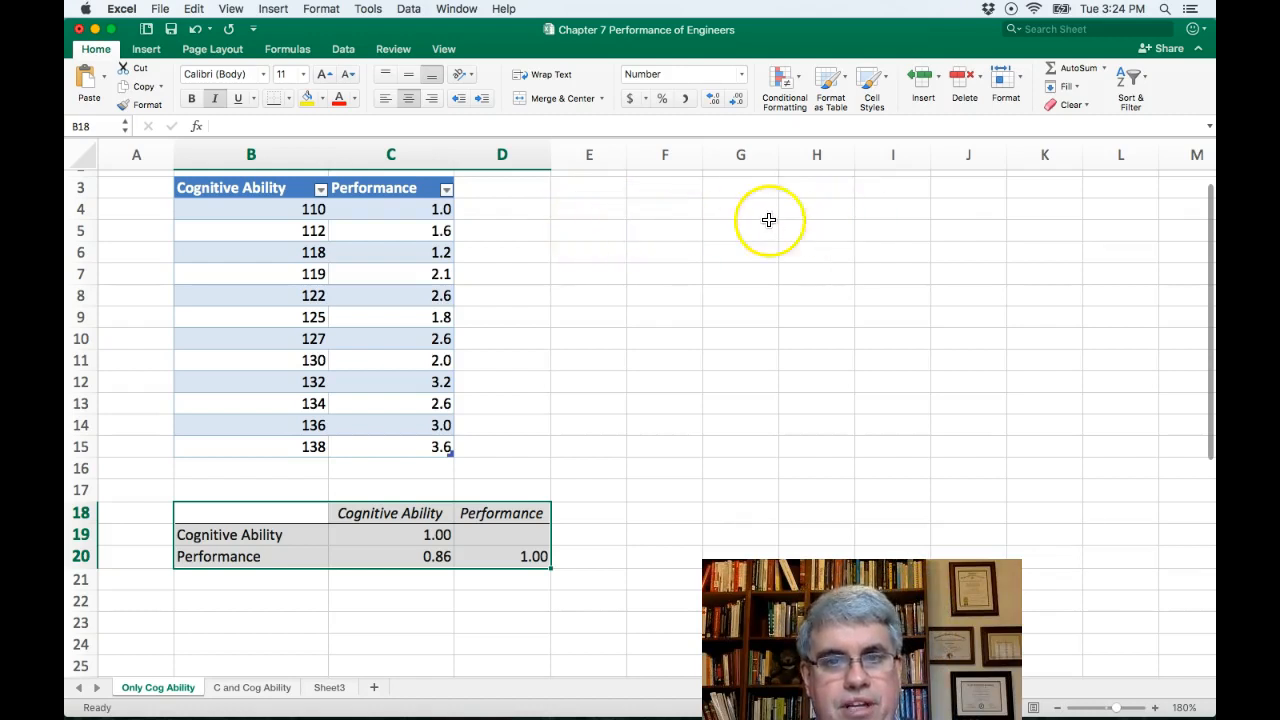
mouse_move(596, 258)
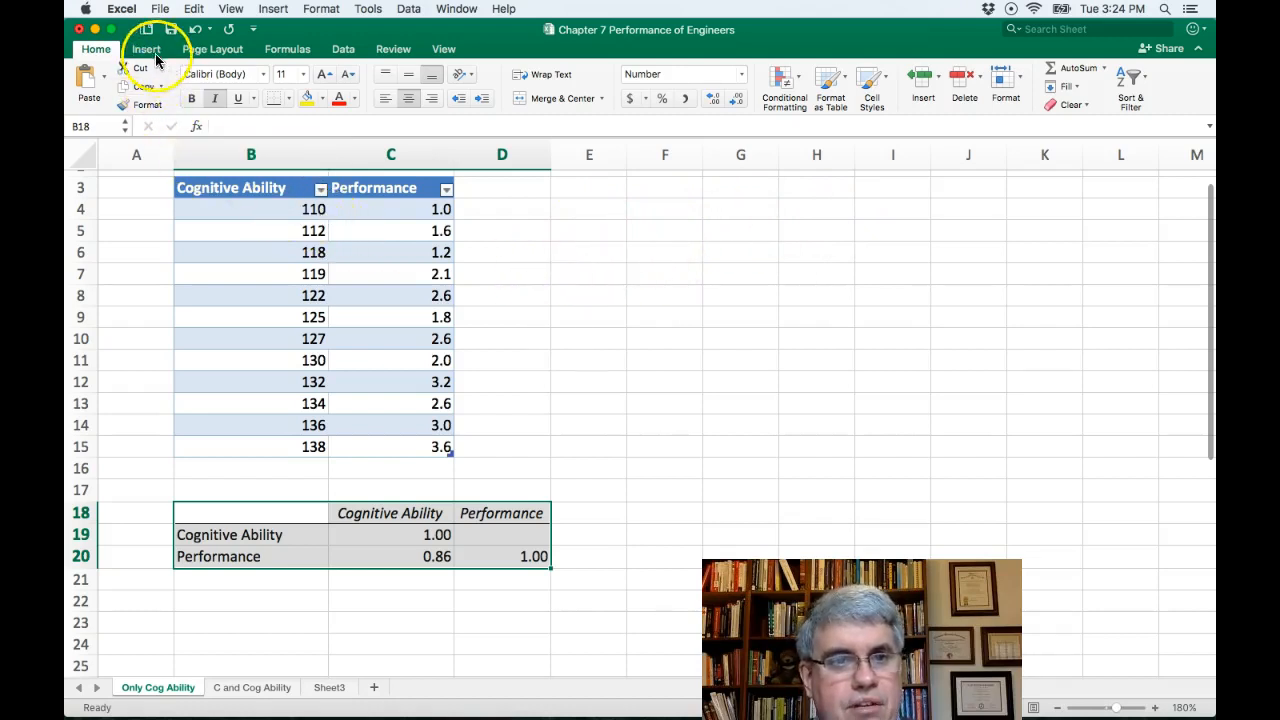
Insert a plain X Y scatter chart of Performance vs Cognitive Ability beside the table.
left_click(146, 48)
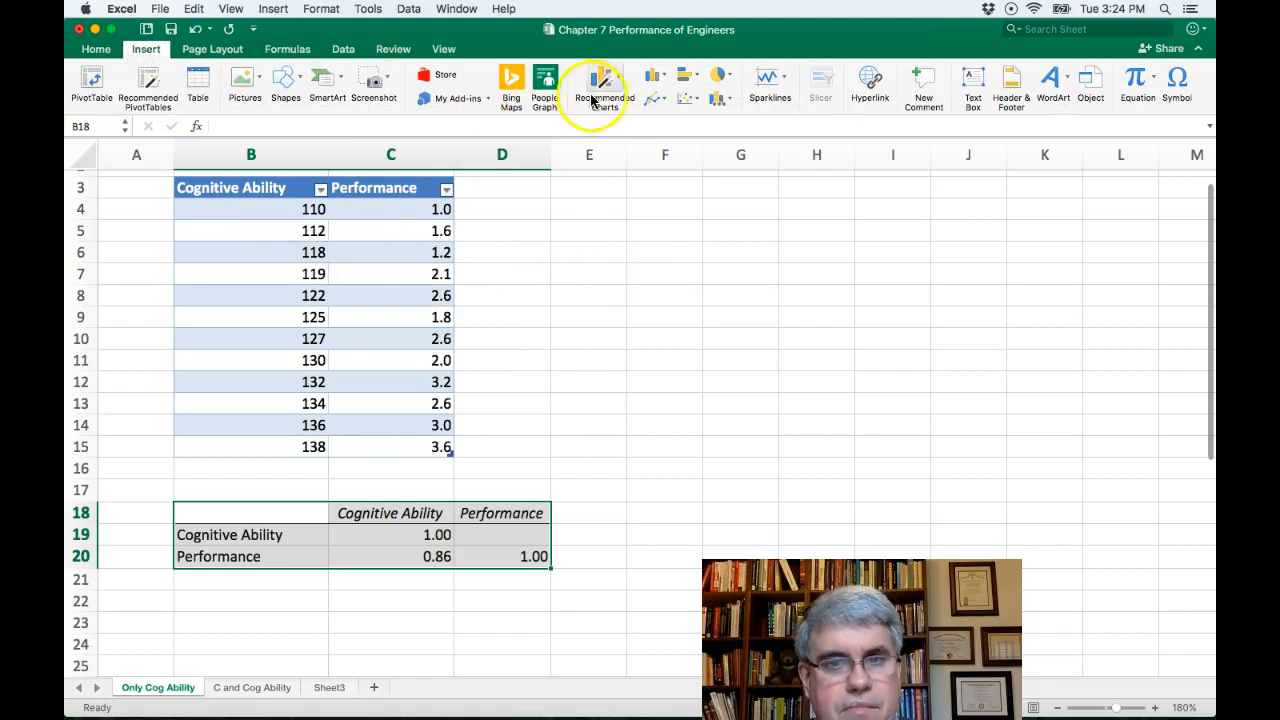
left_click(268, 210)
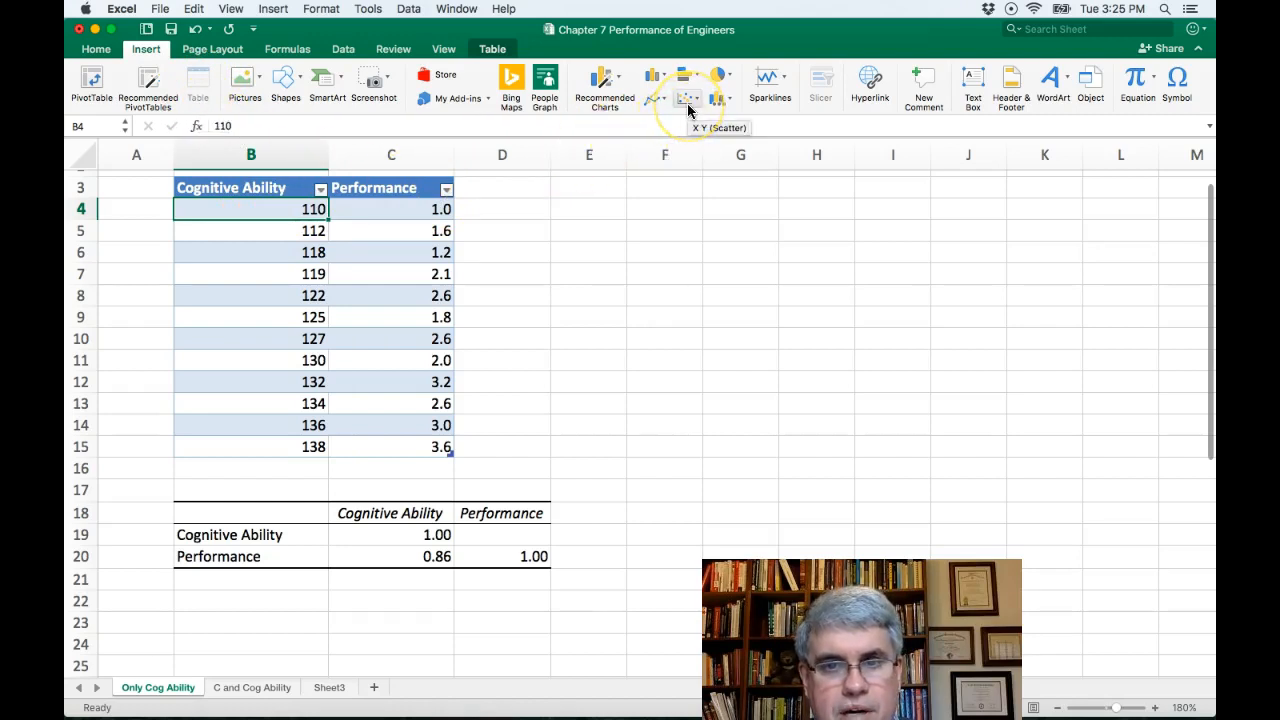
left_click(688, 84)
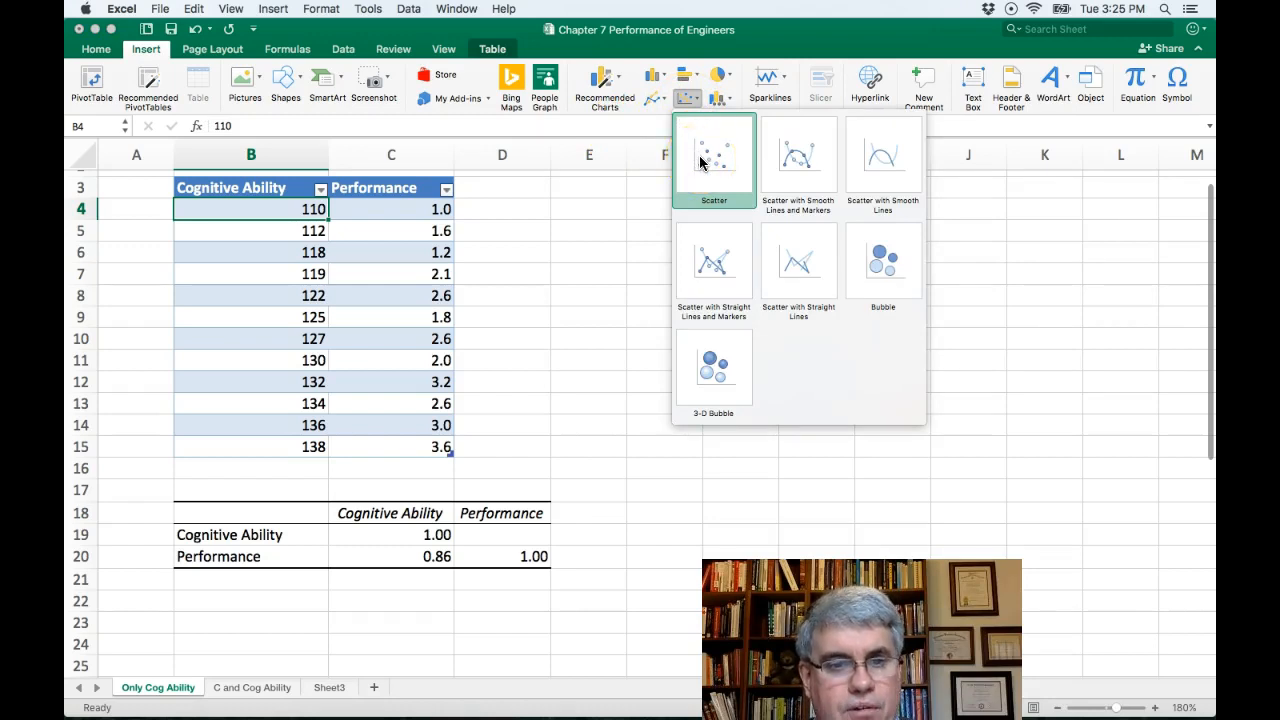
left_click(712, 158)
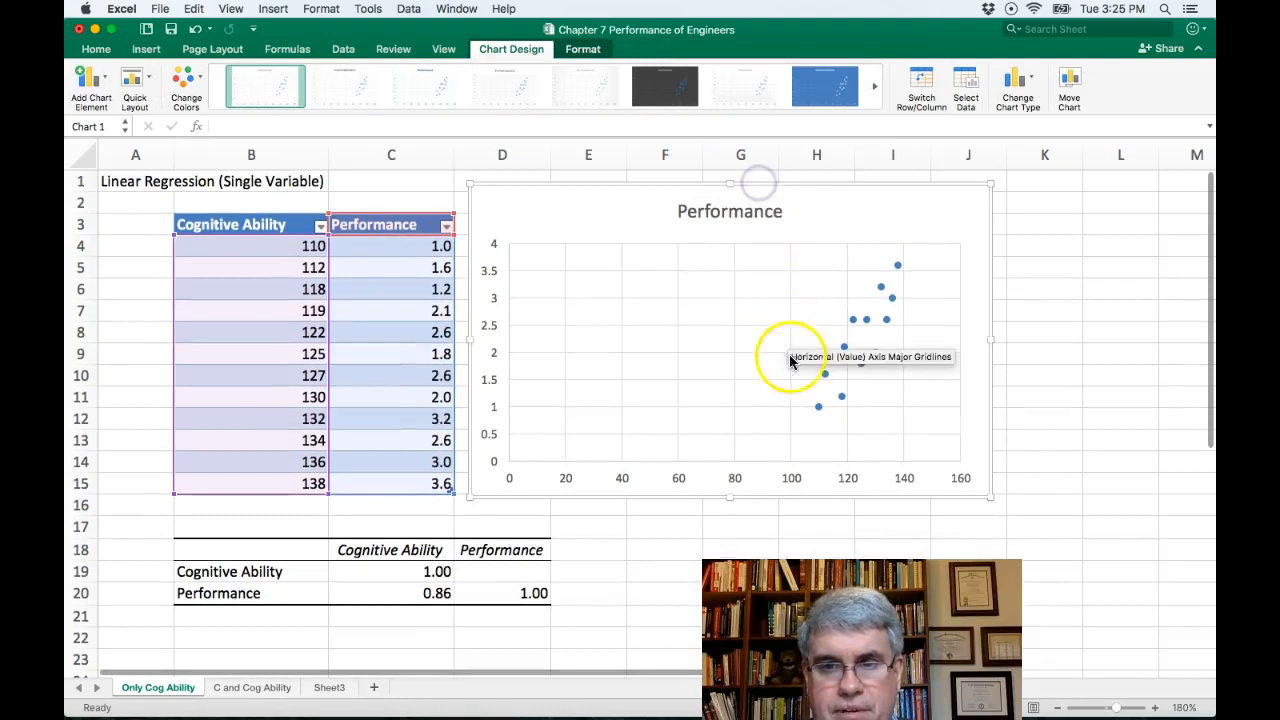
mouse_move(924, 310)
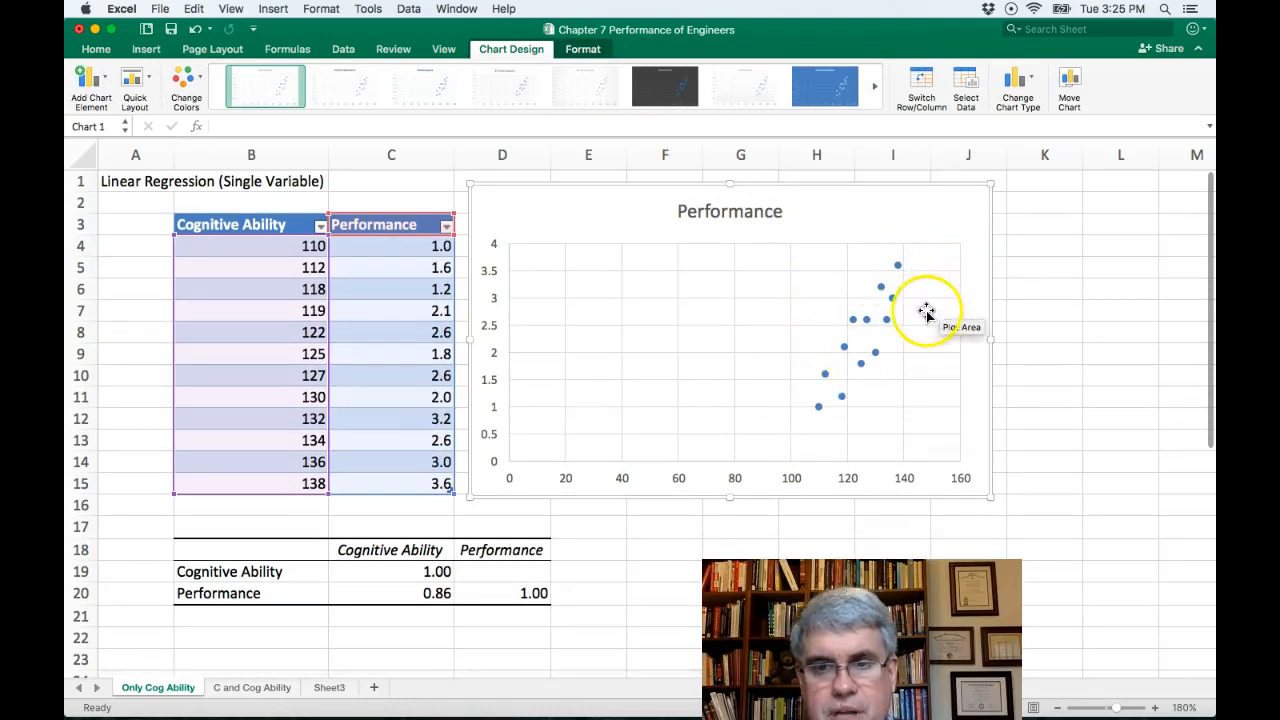
mouse_move(864, 352)
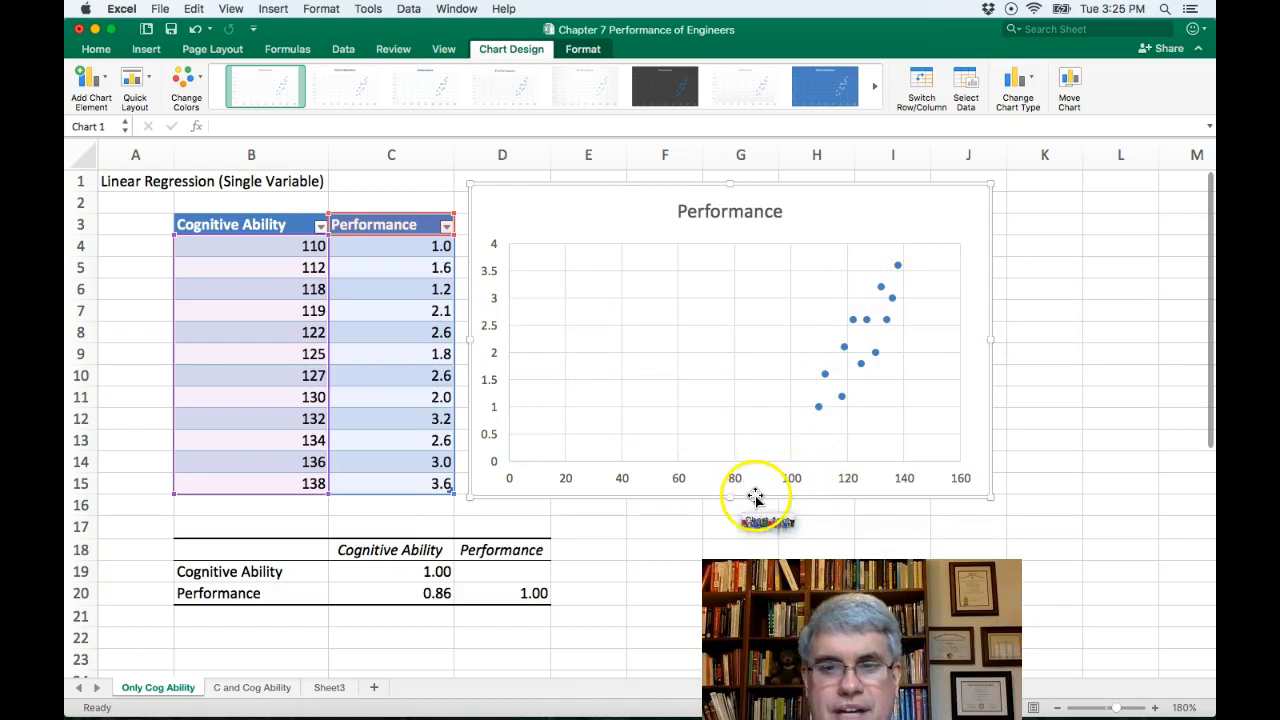
mouse_move(798, 476)
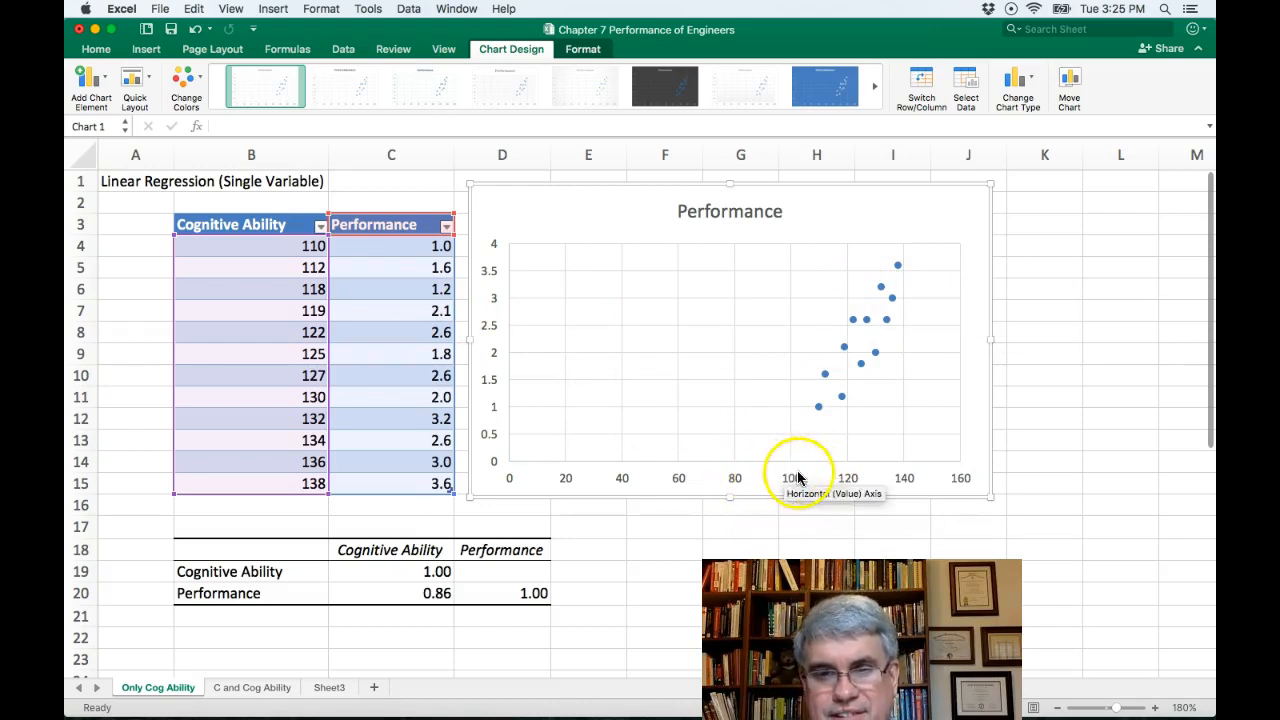
mouse_move(900, 464)
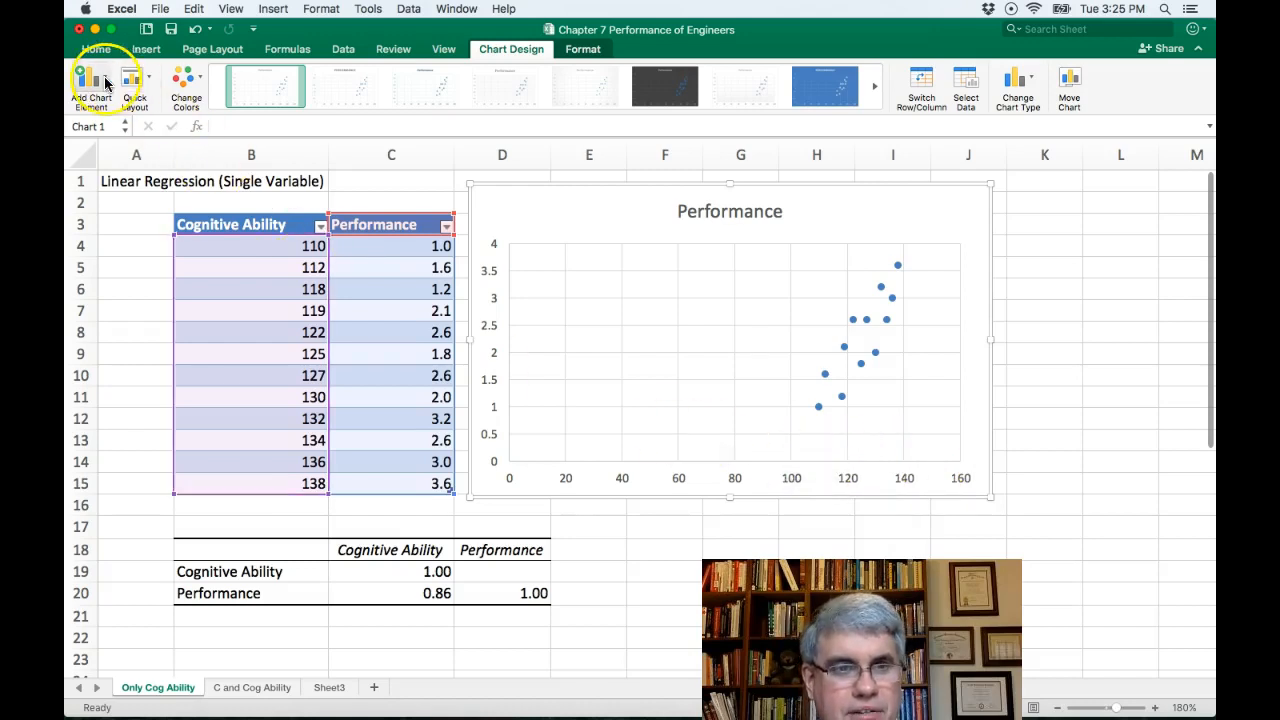
Set the horizontal axis bounds to minimum 100 and maximum 140 in Format Axis.
left_click(92, 84)
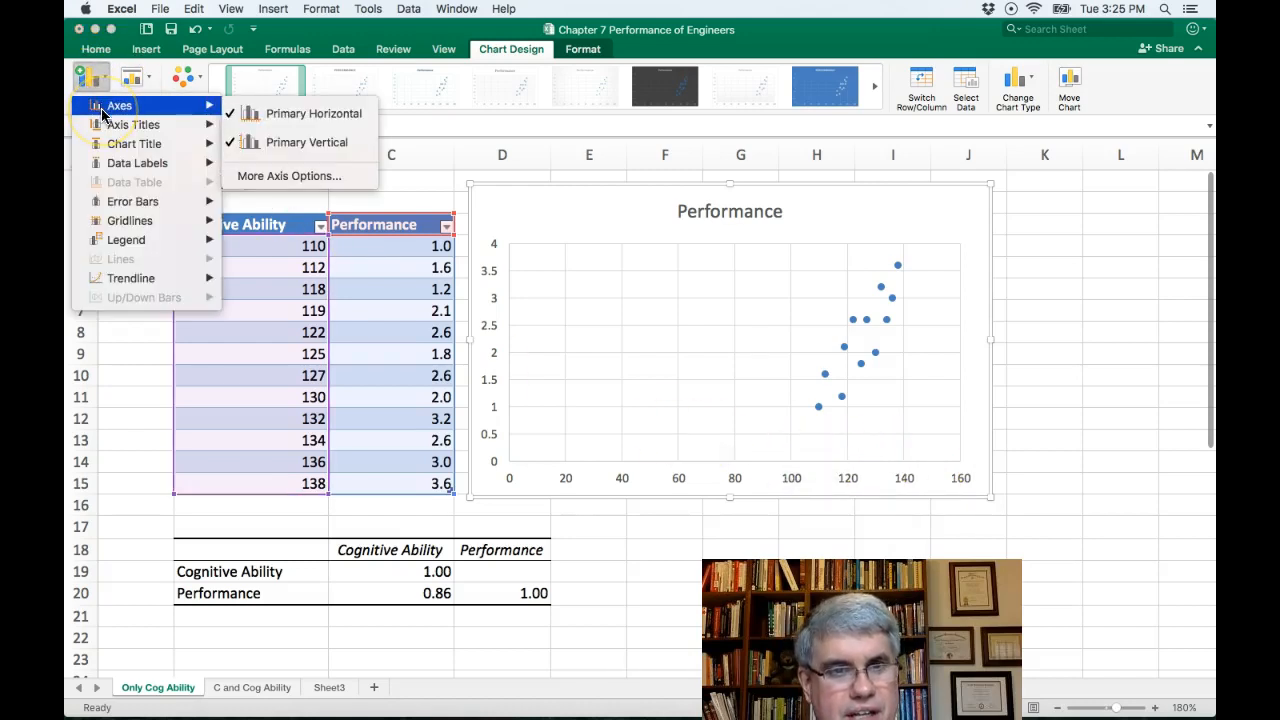
mouse_move(304, 142)
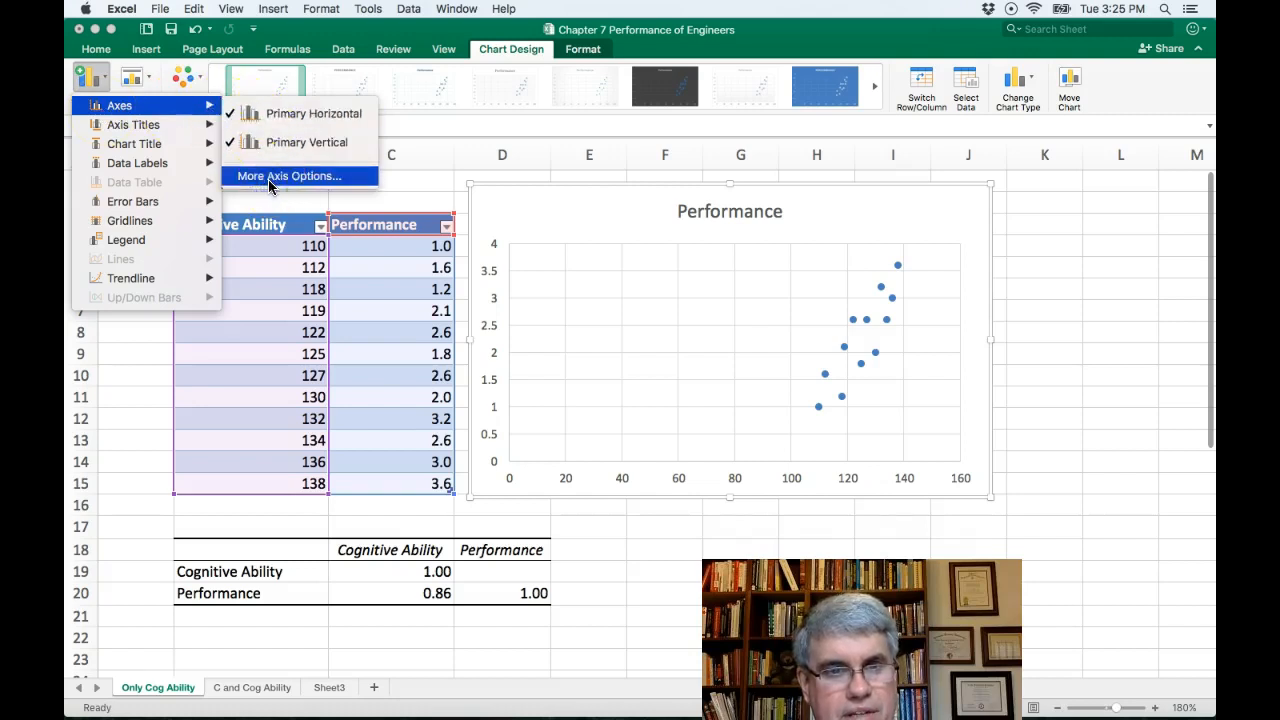
left_click(288, 176)
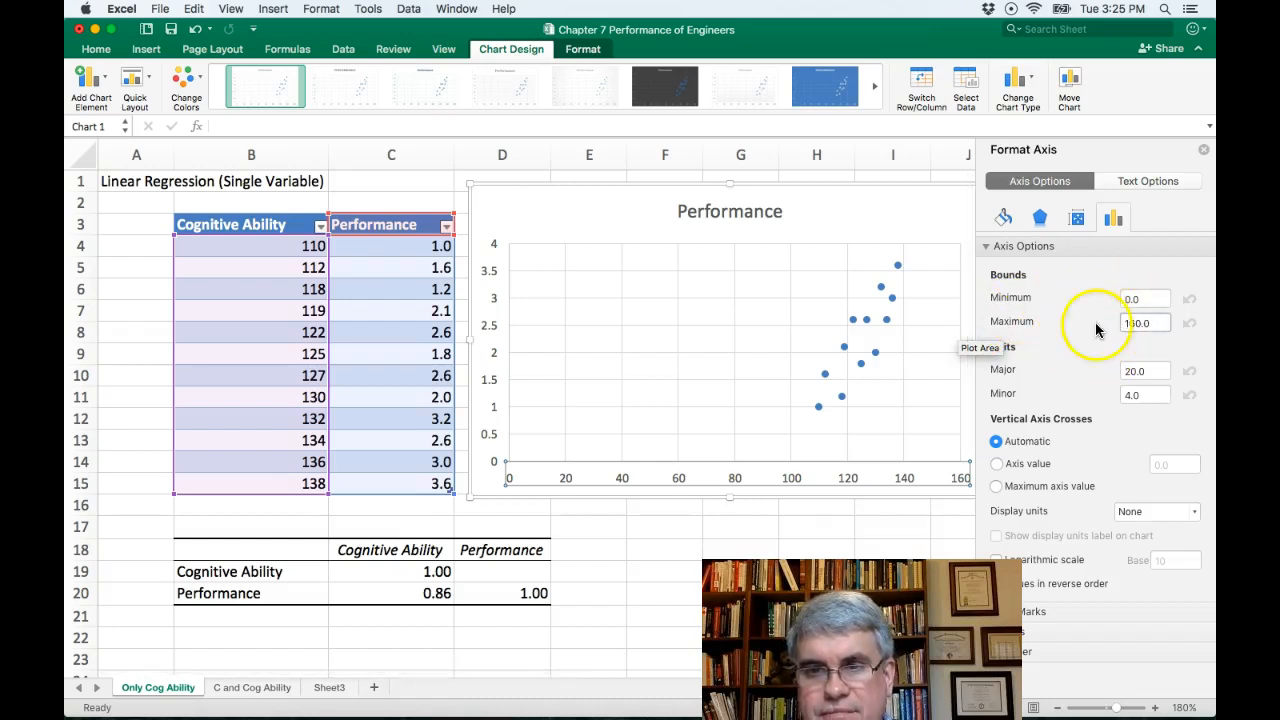
left_click(1144, 320)
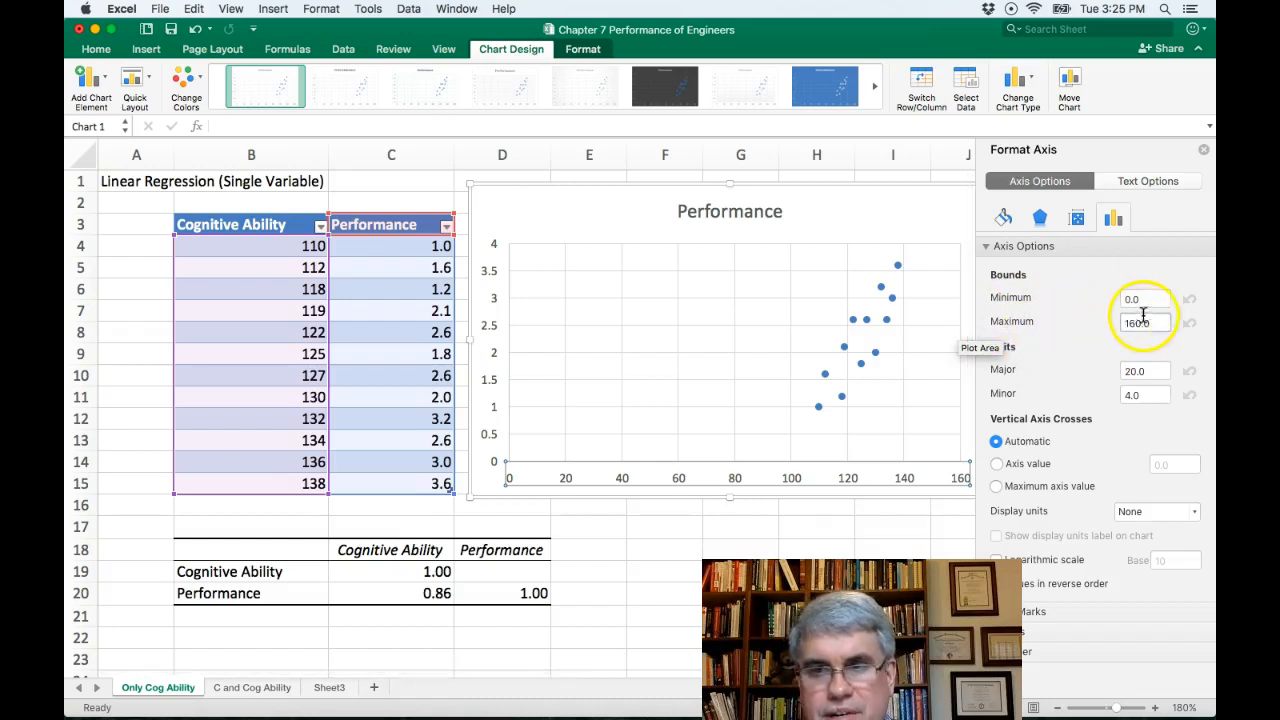
left_click(1144, 296)
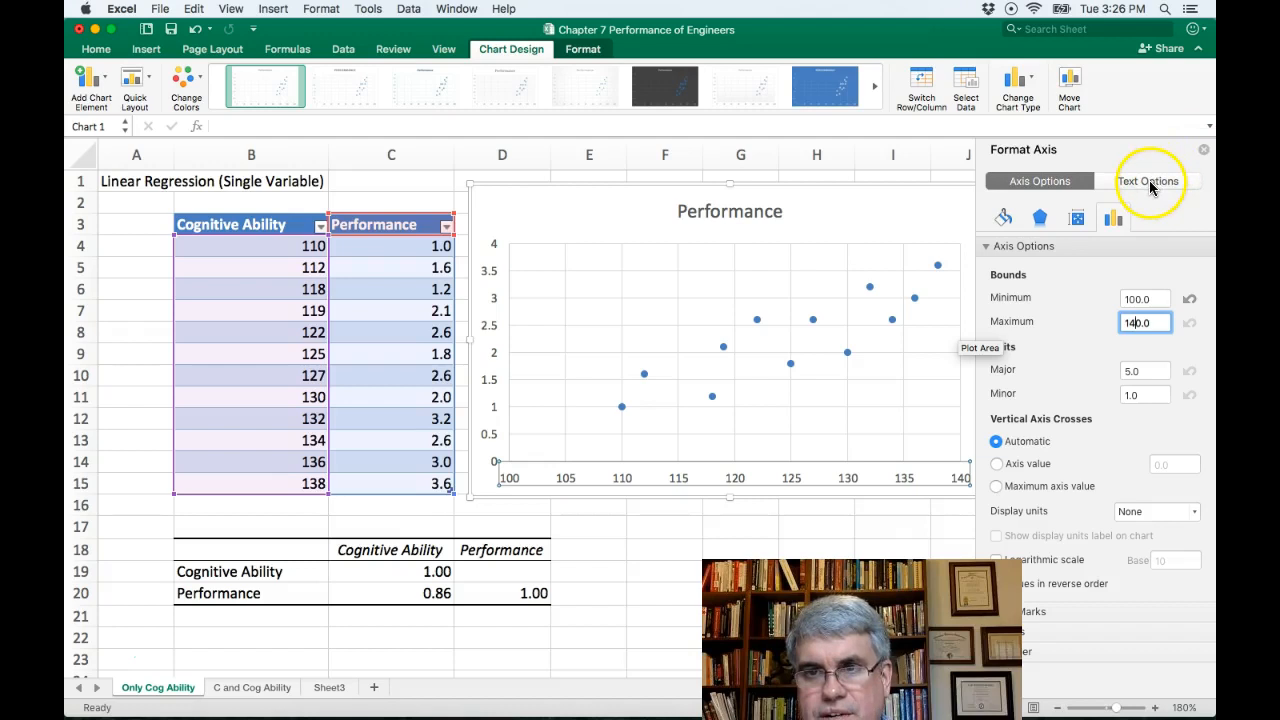
left_click(1148, 180)
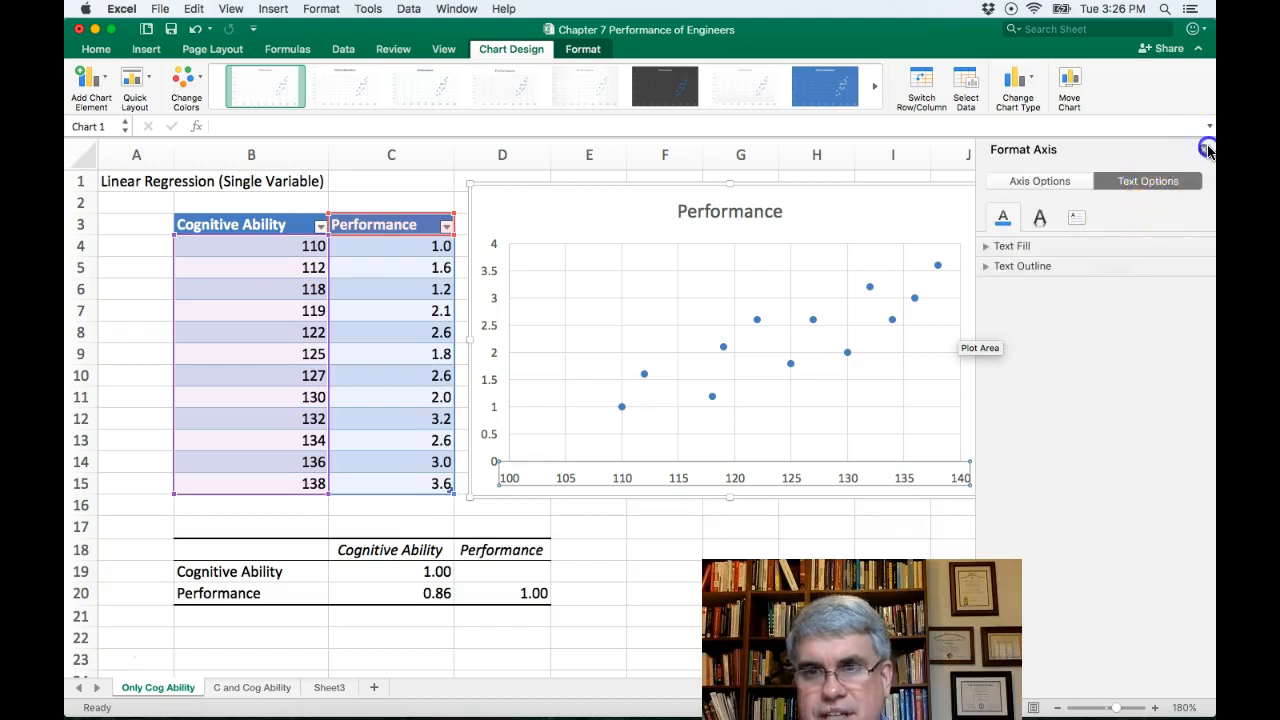
Add a horizontal axis title reading Cognitive Ability Test Score.
left_click(92, 84)
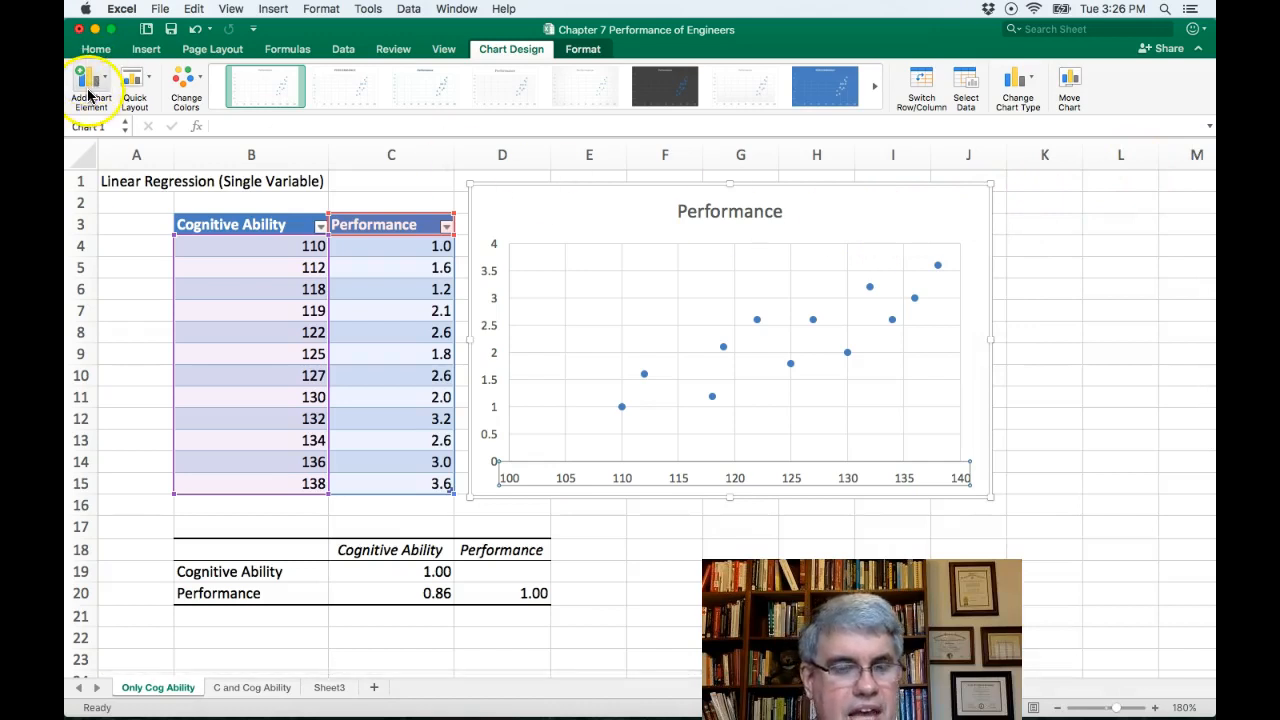
left_click(90, 88)
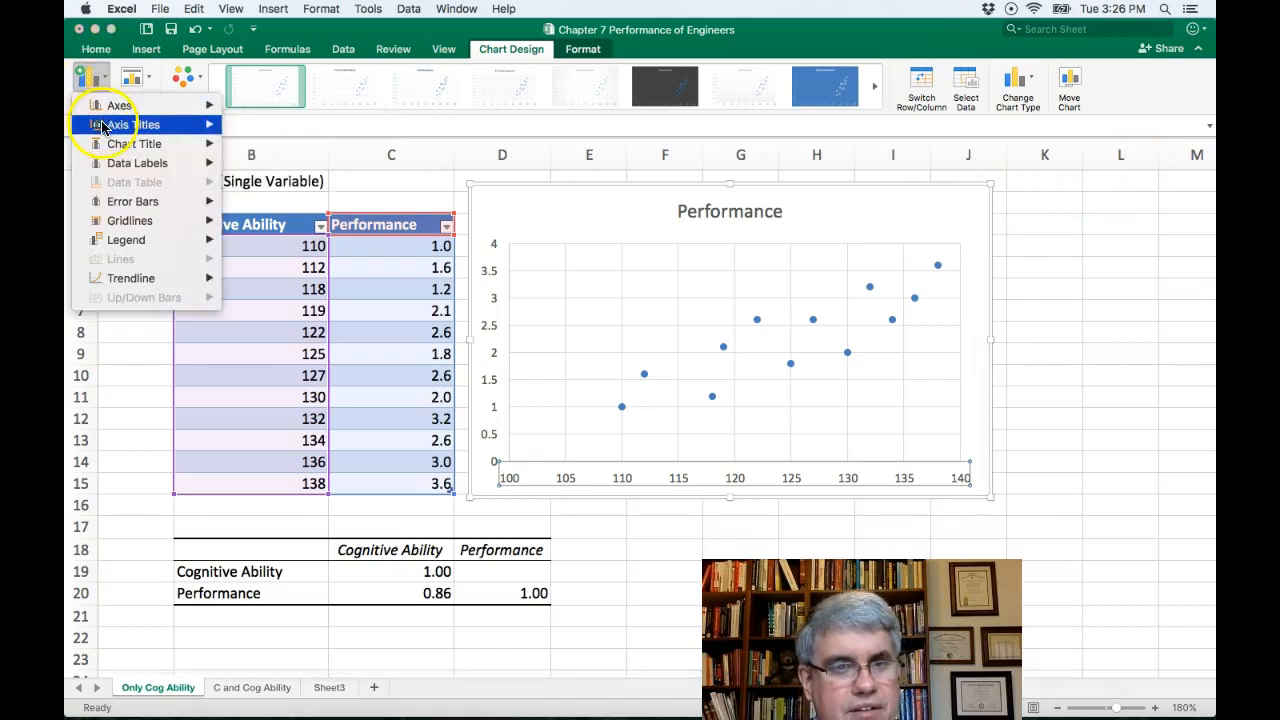
mouse_move(132, 124)
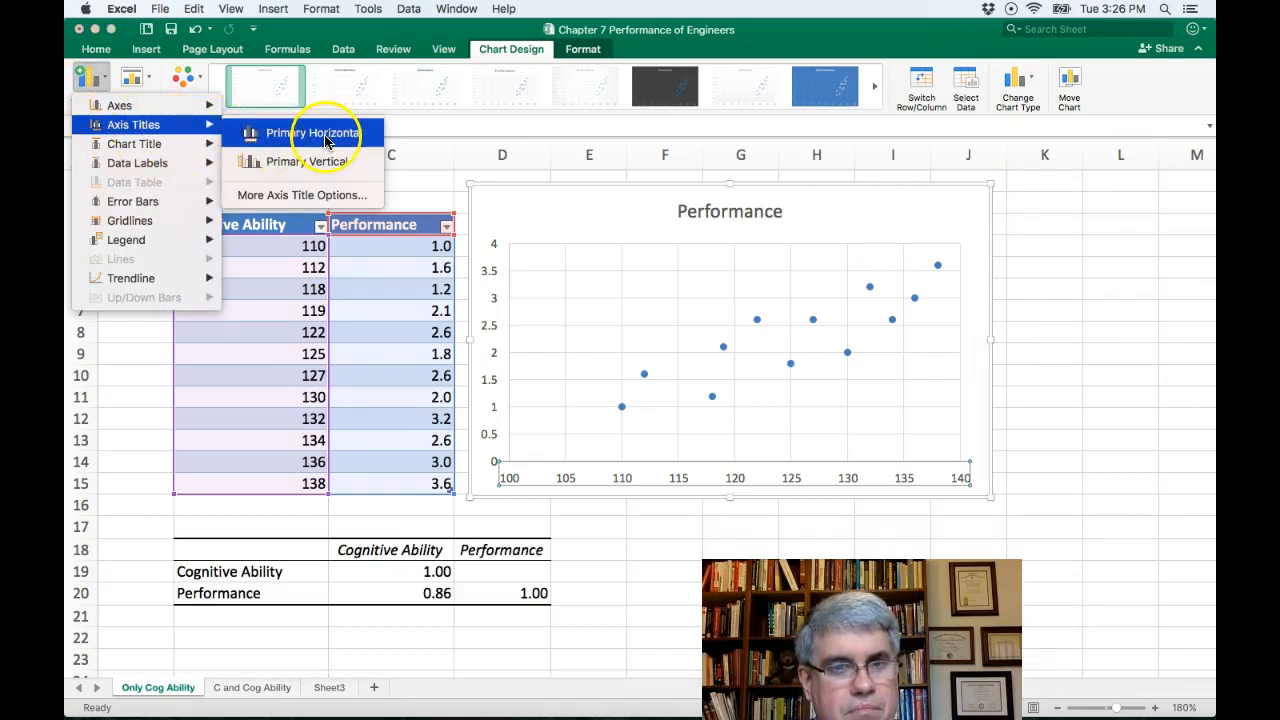
left_click(312, 132)
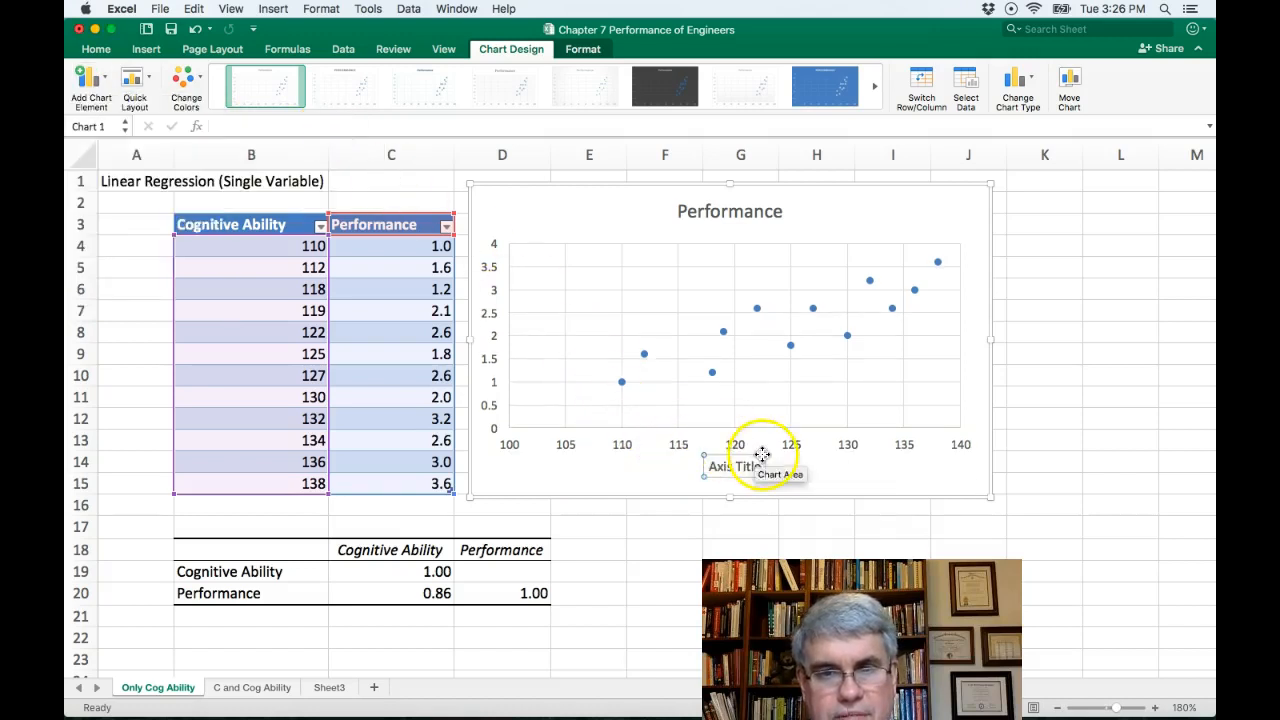
mouse_move(916, 446)
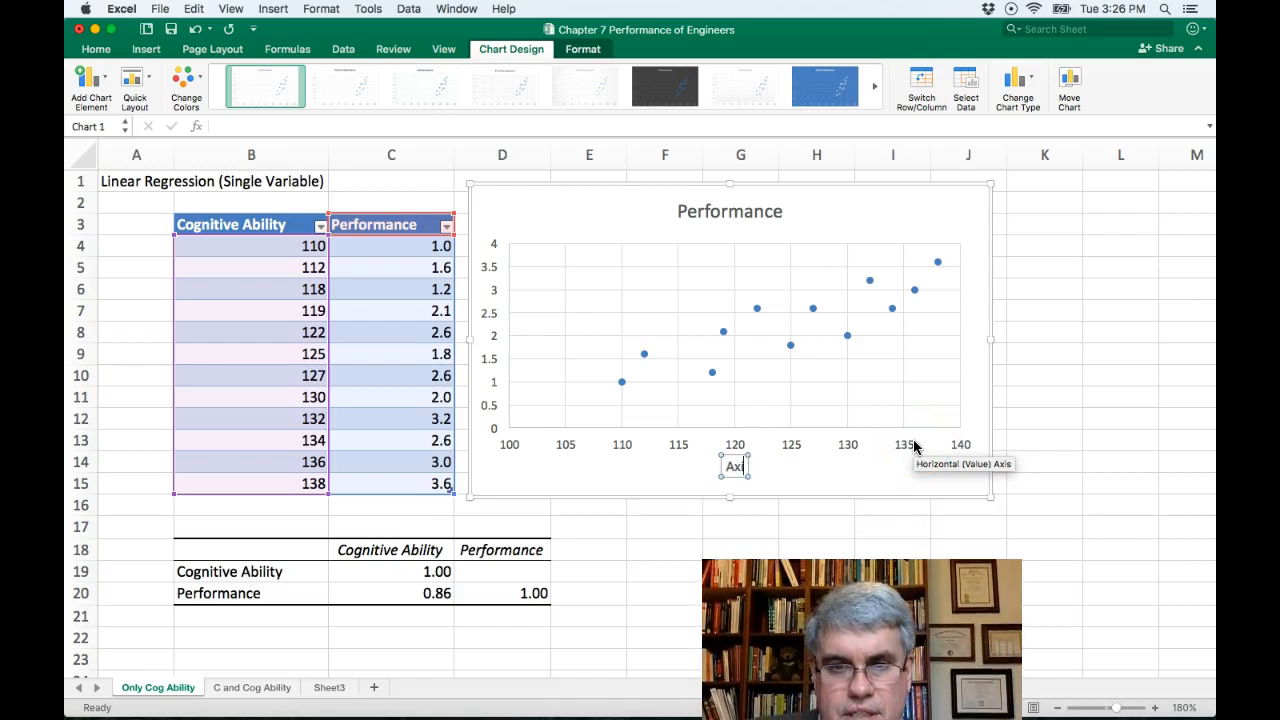
type("Cognitive Ability Test Score")
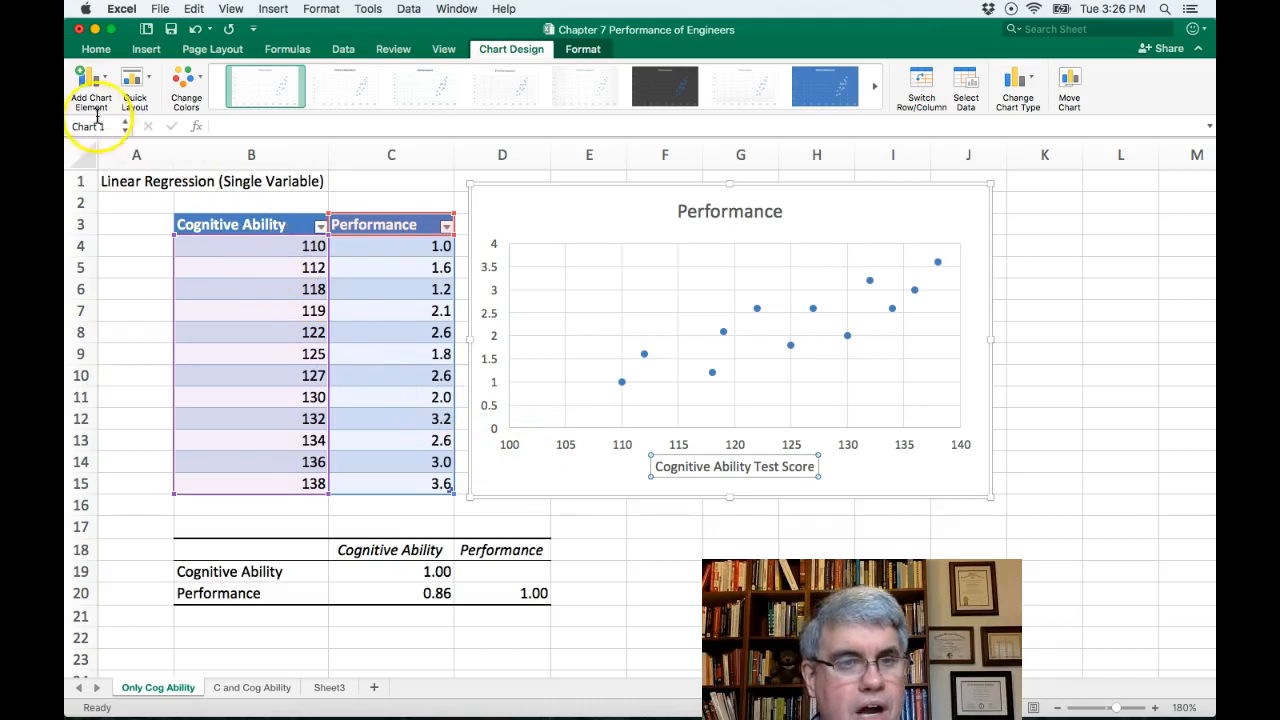
Add a vertical axis title Performance and retitle the chart Performance of Engineers.
left_click(90, 84)
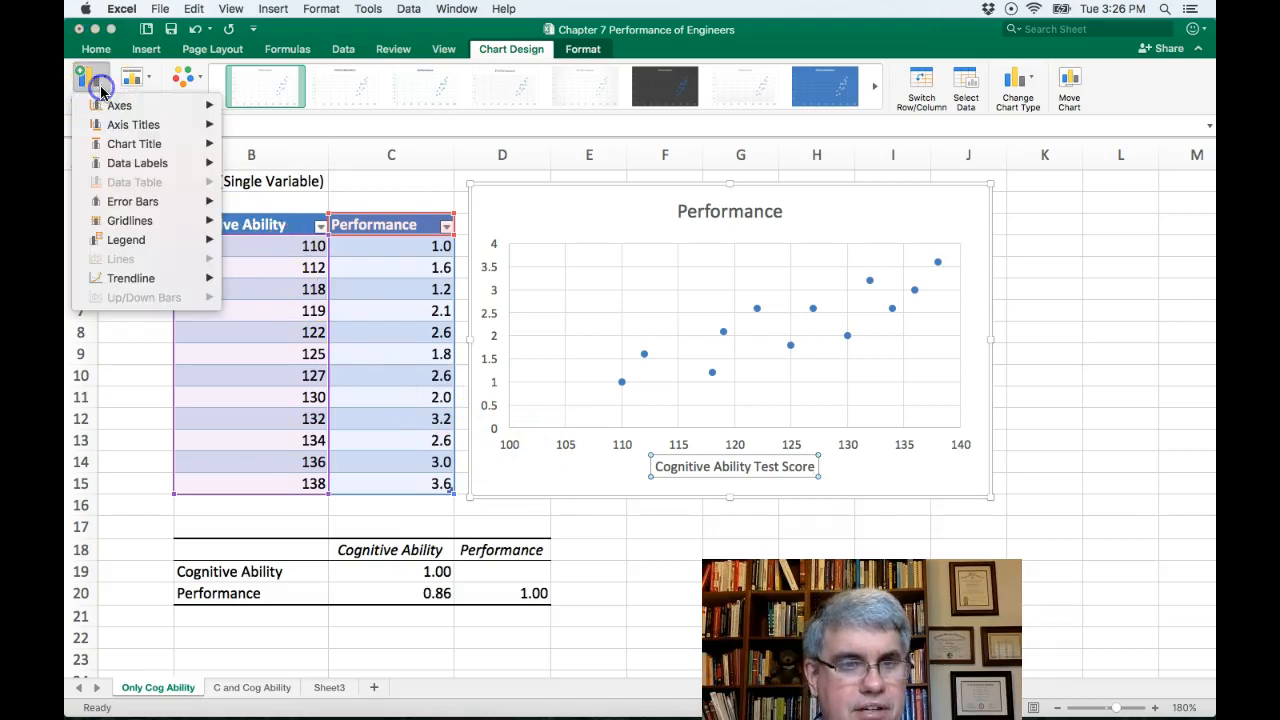
left_click(132, 124)
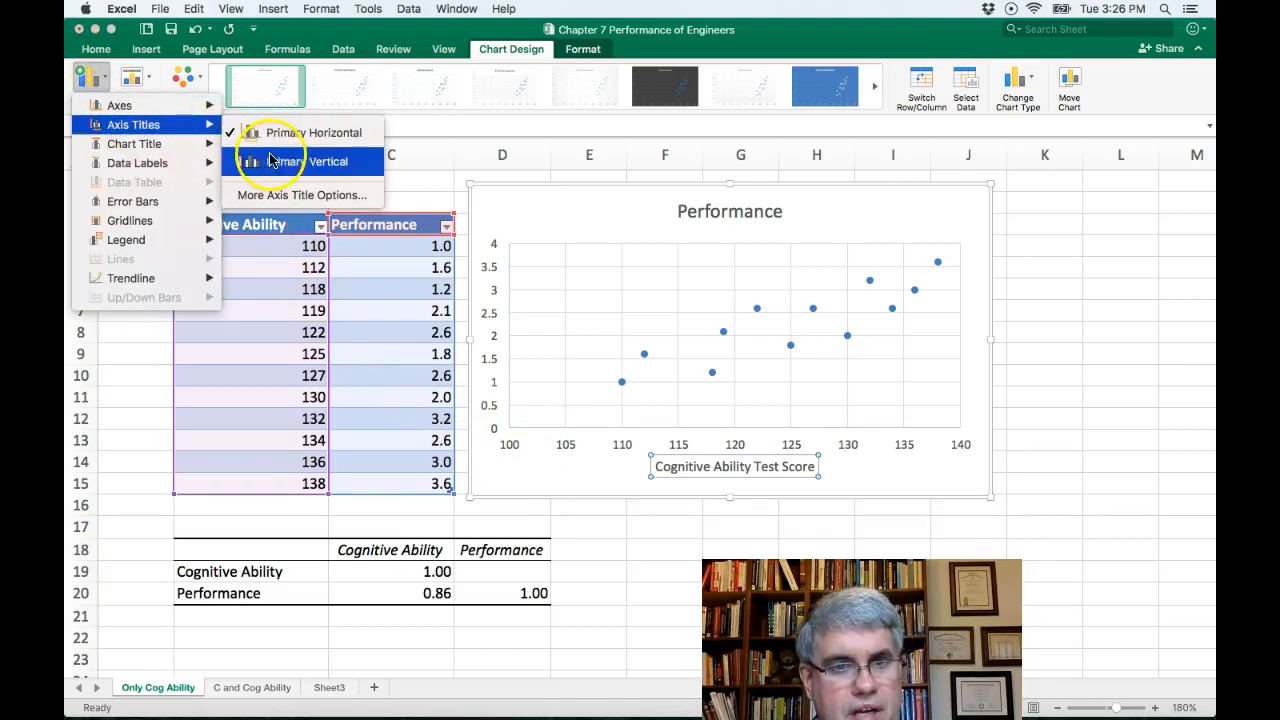
left_click(288, 160)
type("Performance")
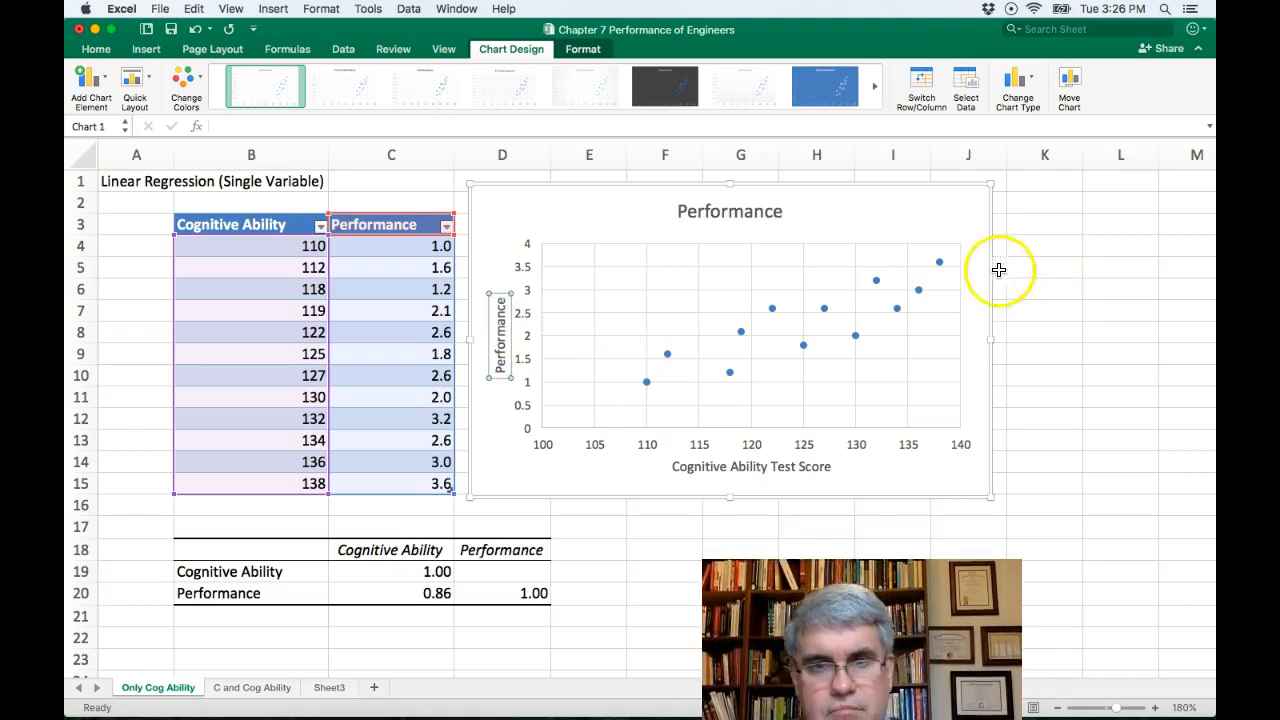
left_click(728, 212)
type(" of Engineers")
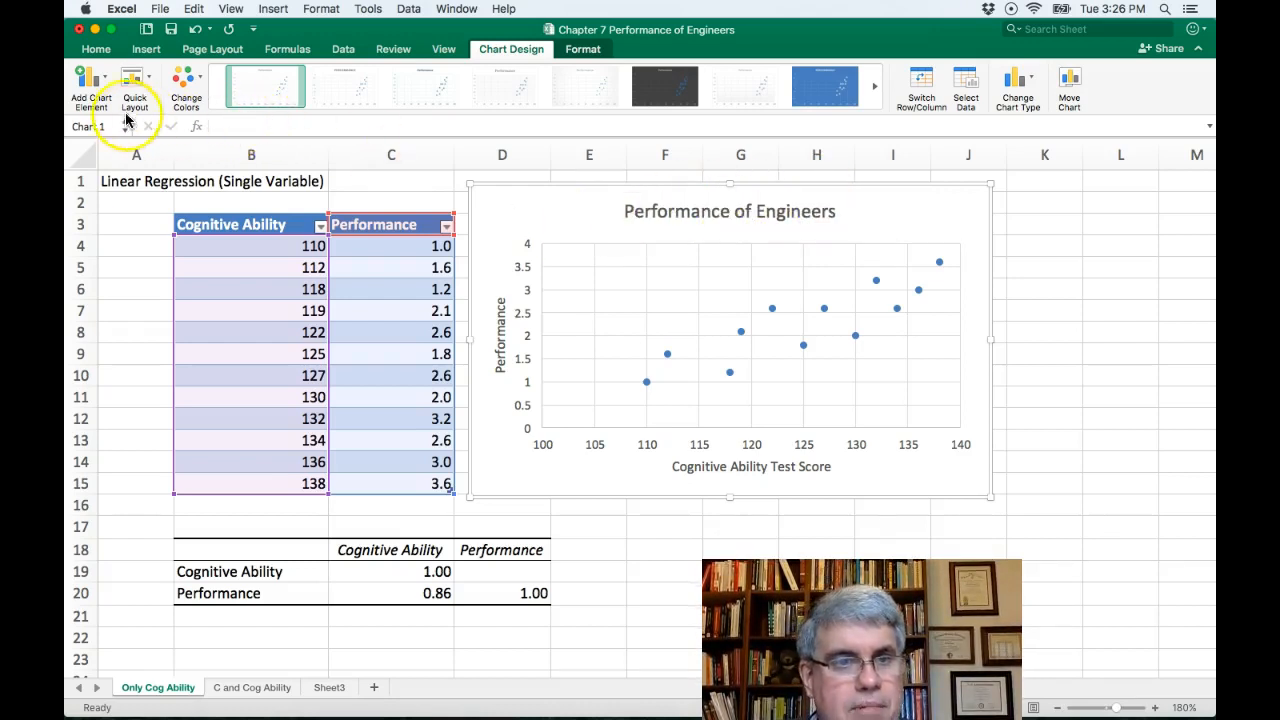
left_click(90, 90)
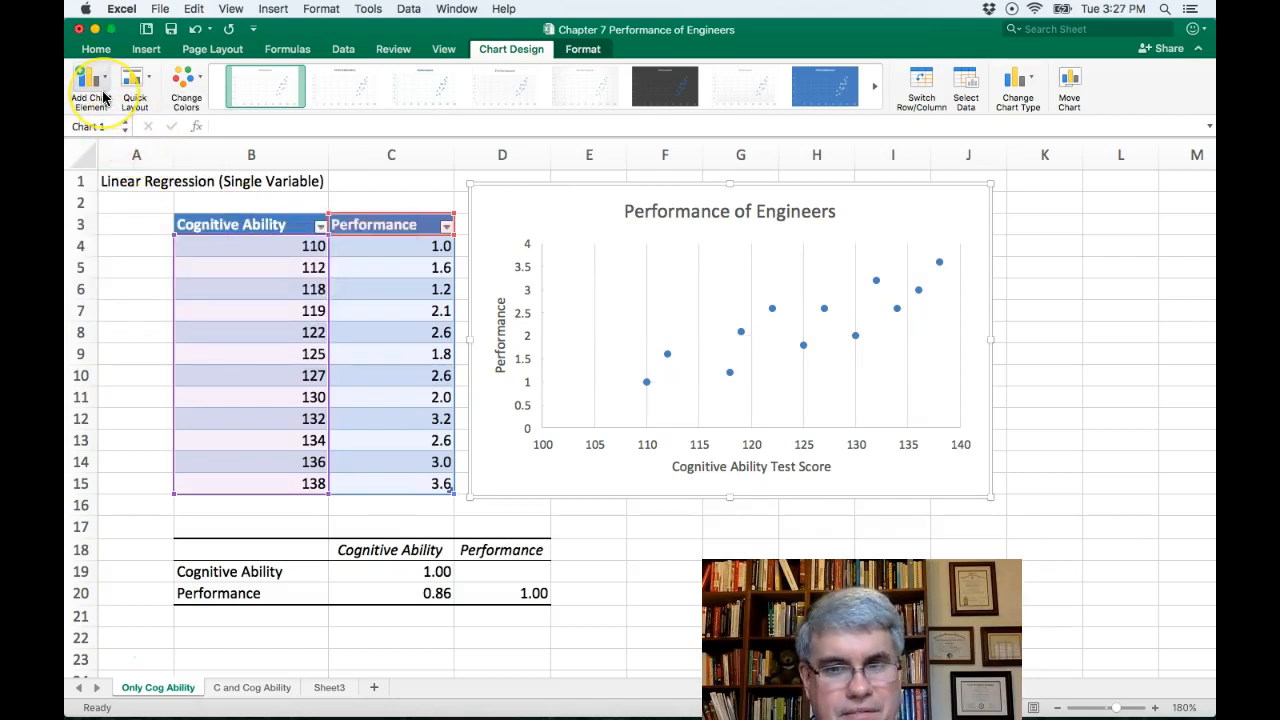
mouse_move(84, 84)
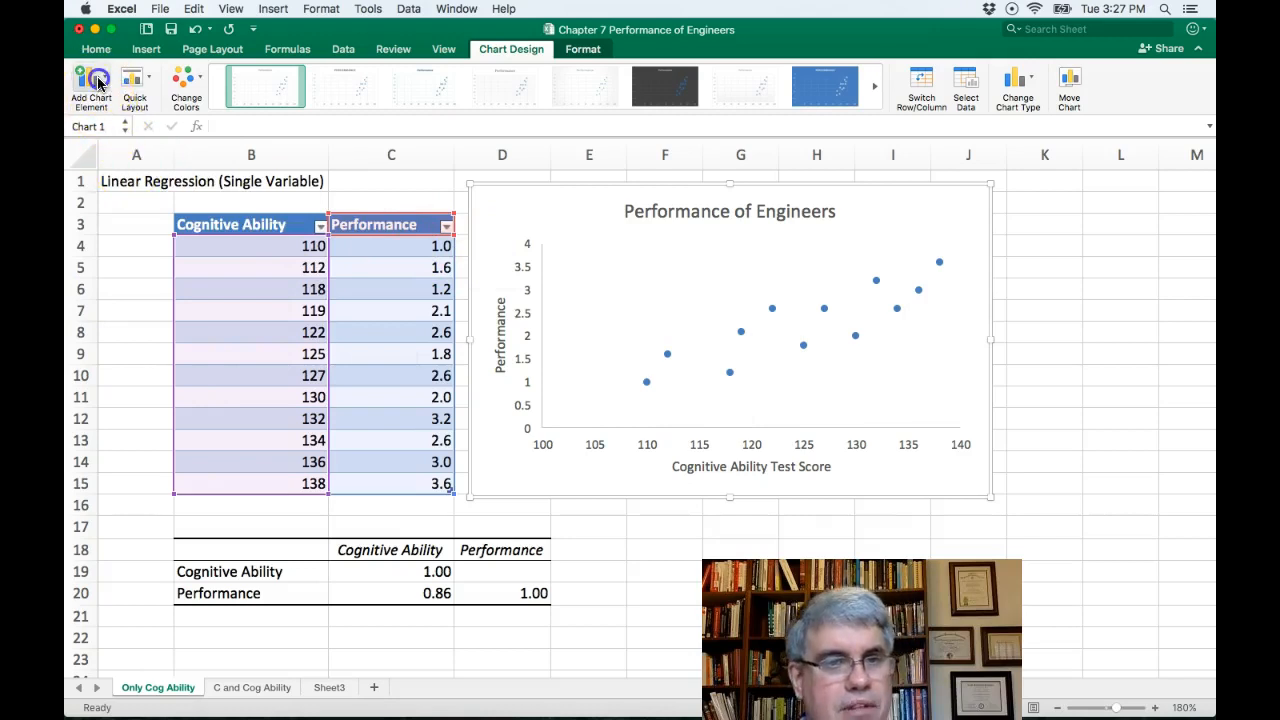
Add a linear trendline showing its equation y = 0.0741x - 7.0059 and R² = 0.73202.
left_click(92, 84)
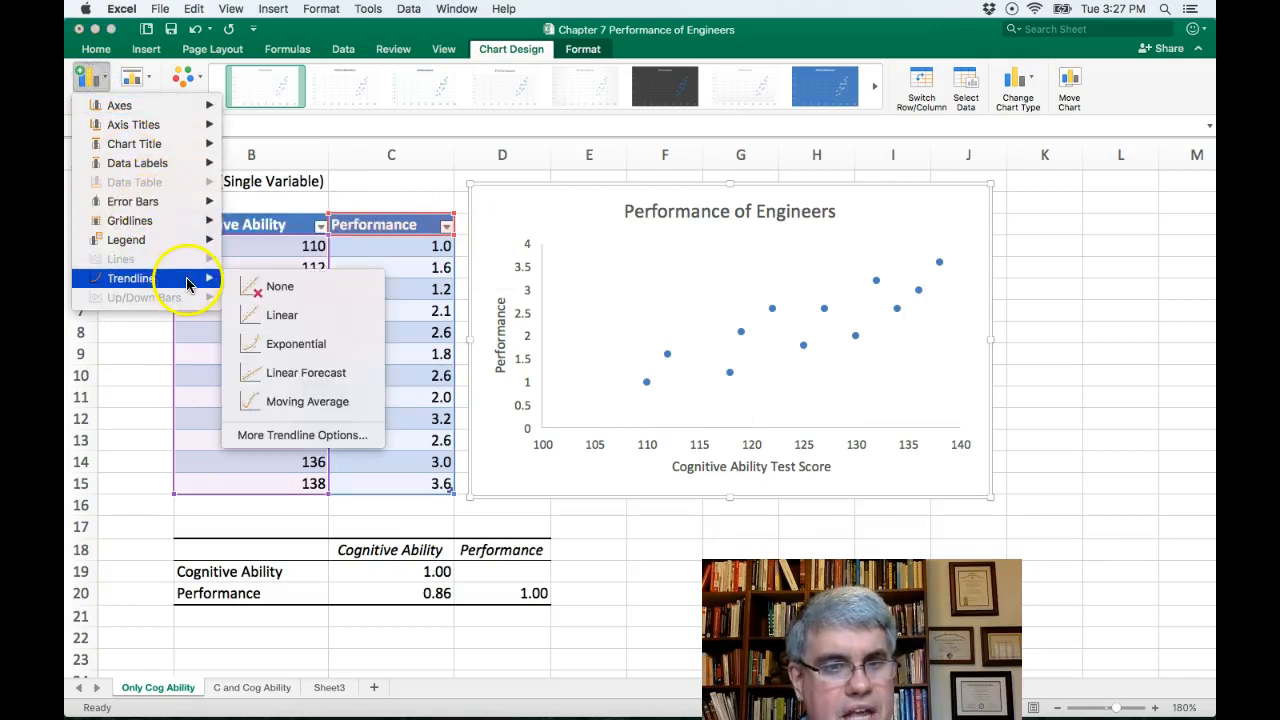
mouse_move(306, 372)
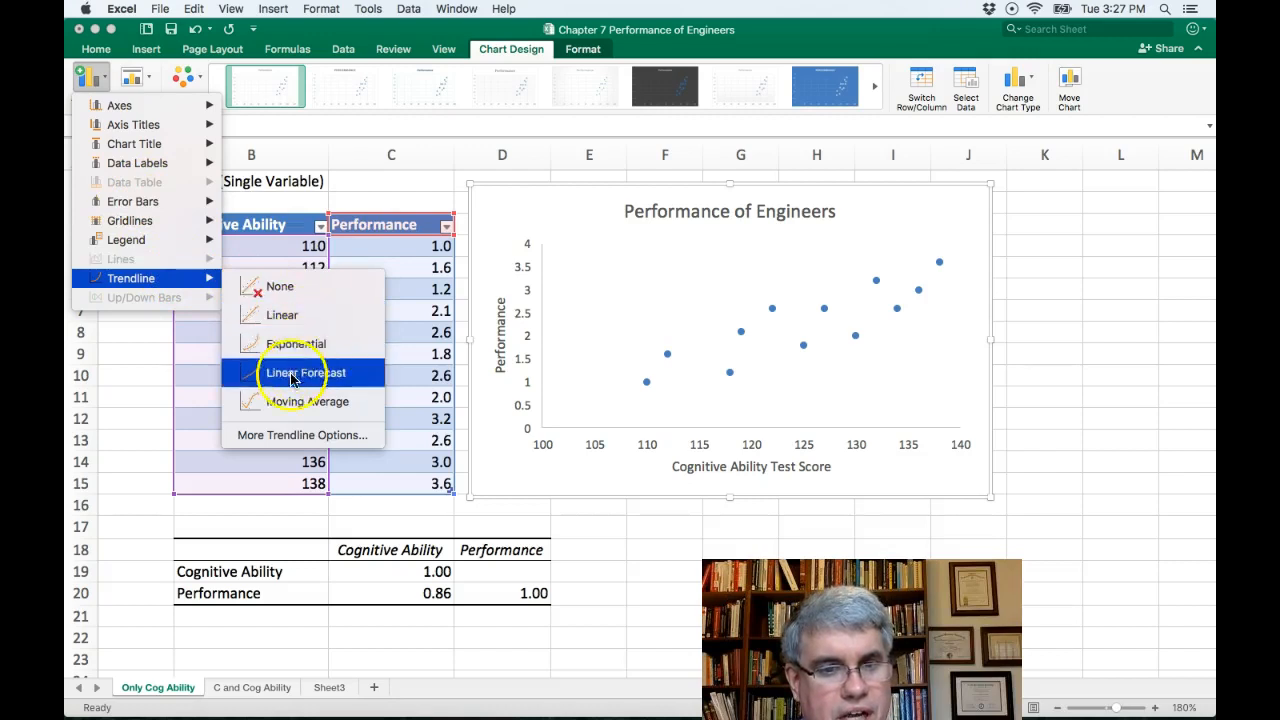
mouse_move(300, 436)
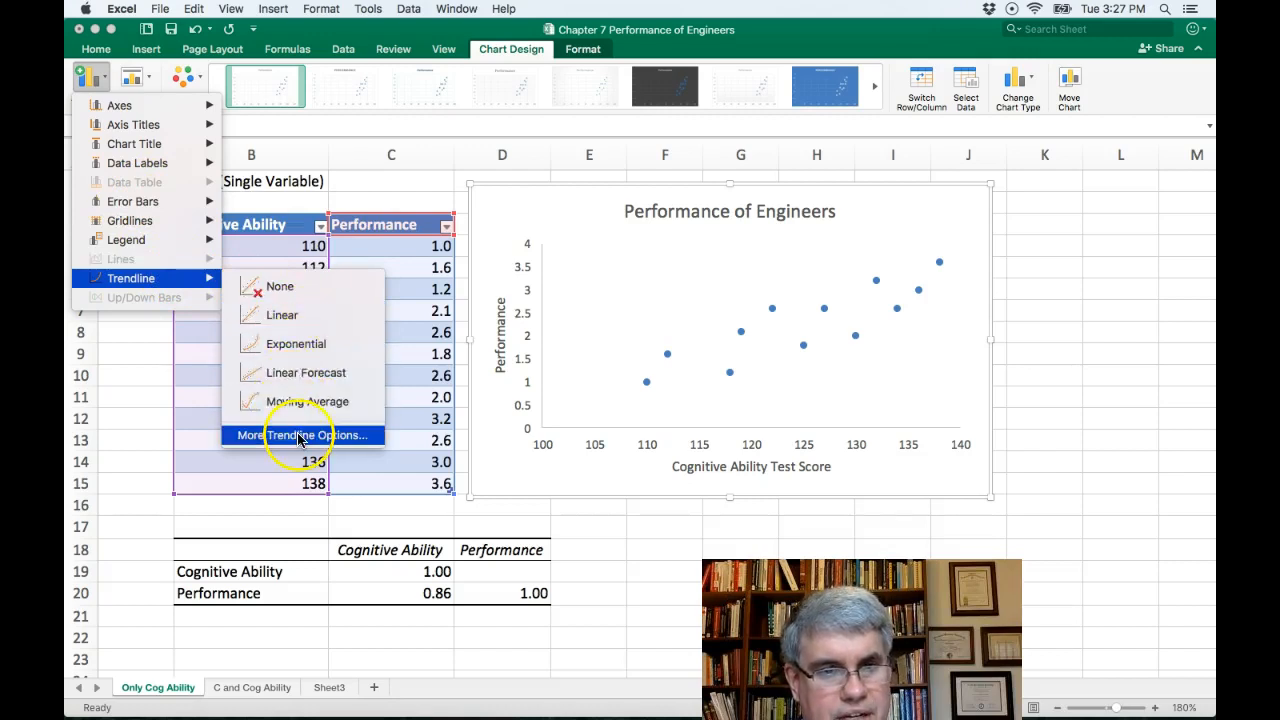
left_click(304, 436)
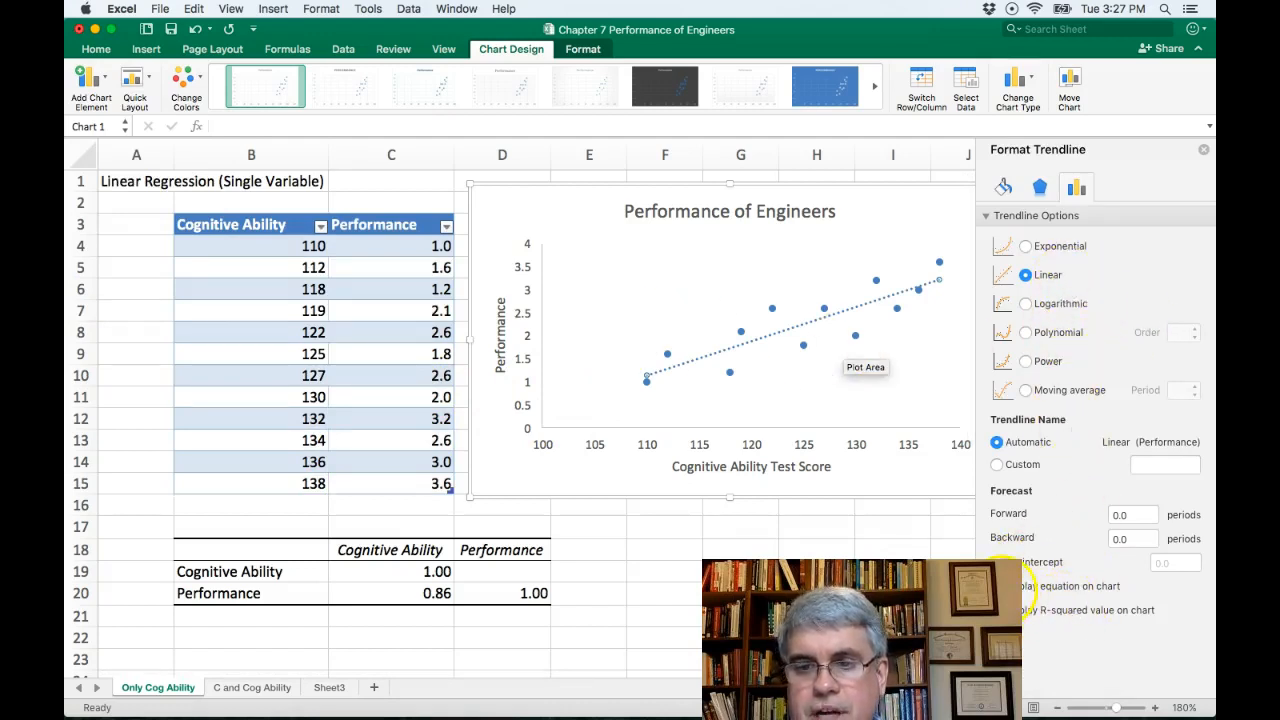
left_click(1002, 586)
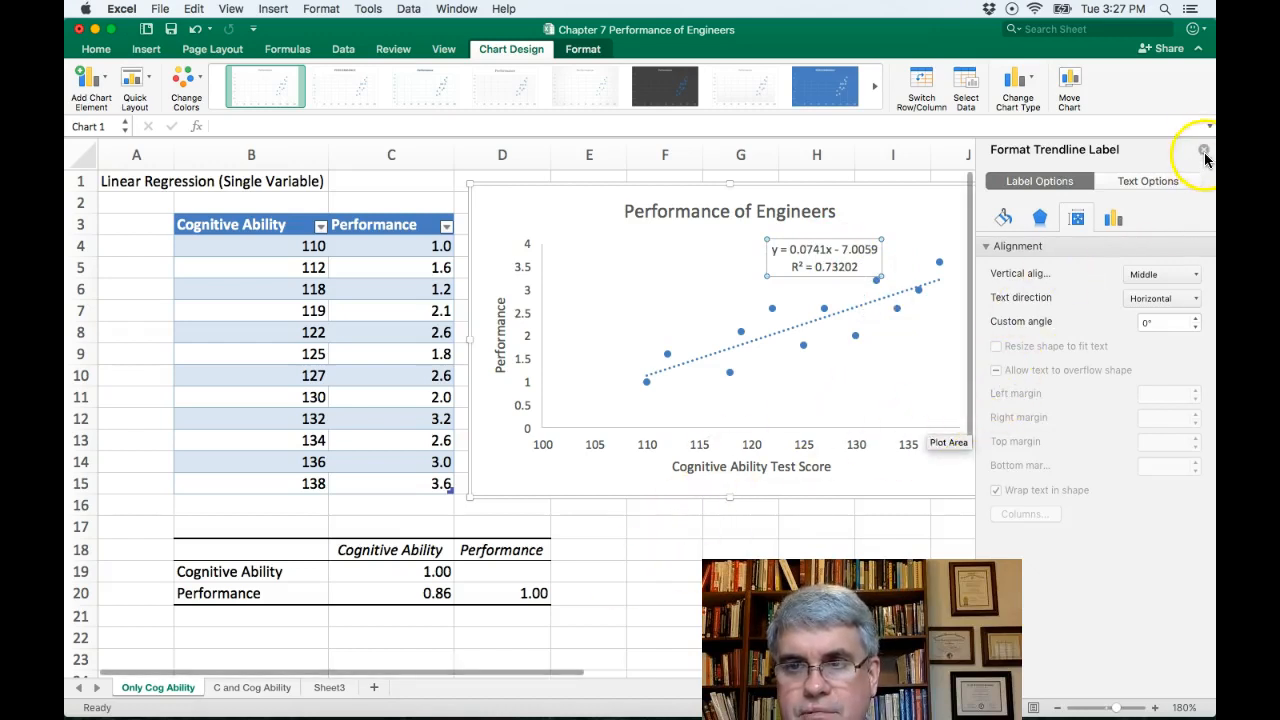
left_click(1204, 150)
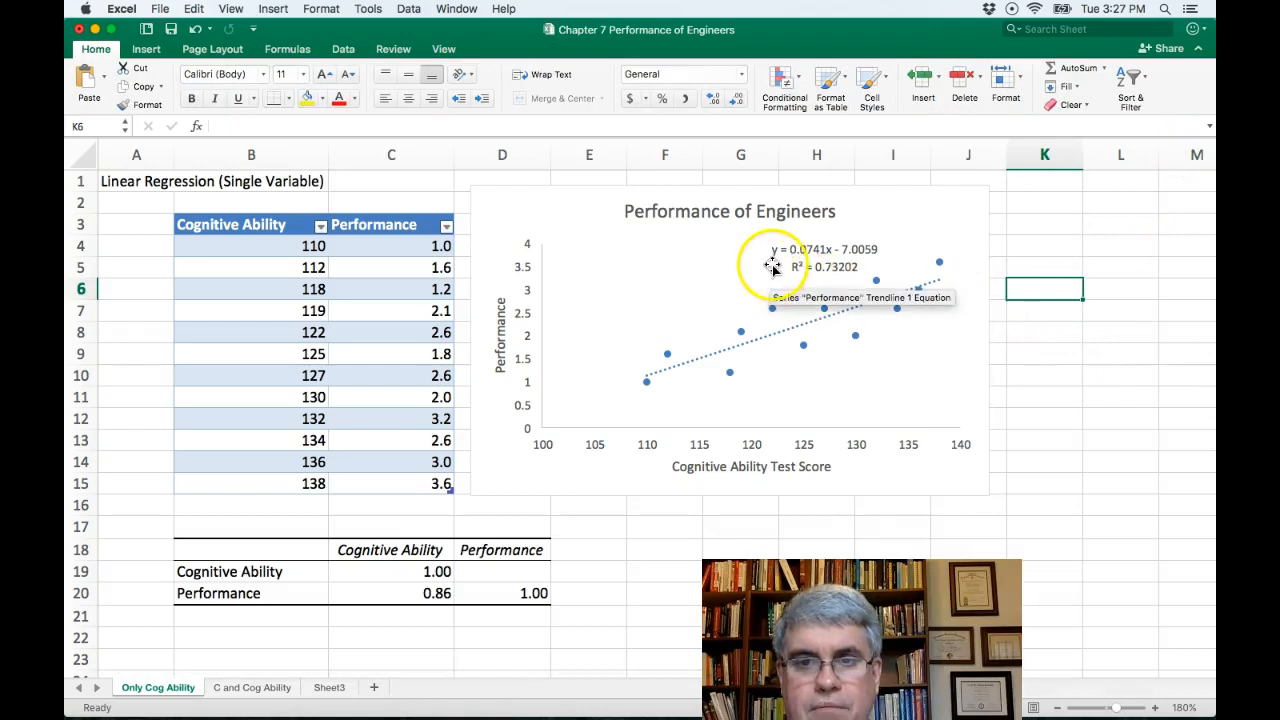
mouse_move(920, 262)
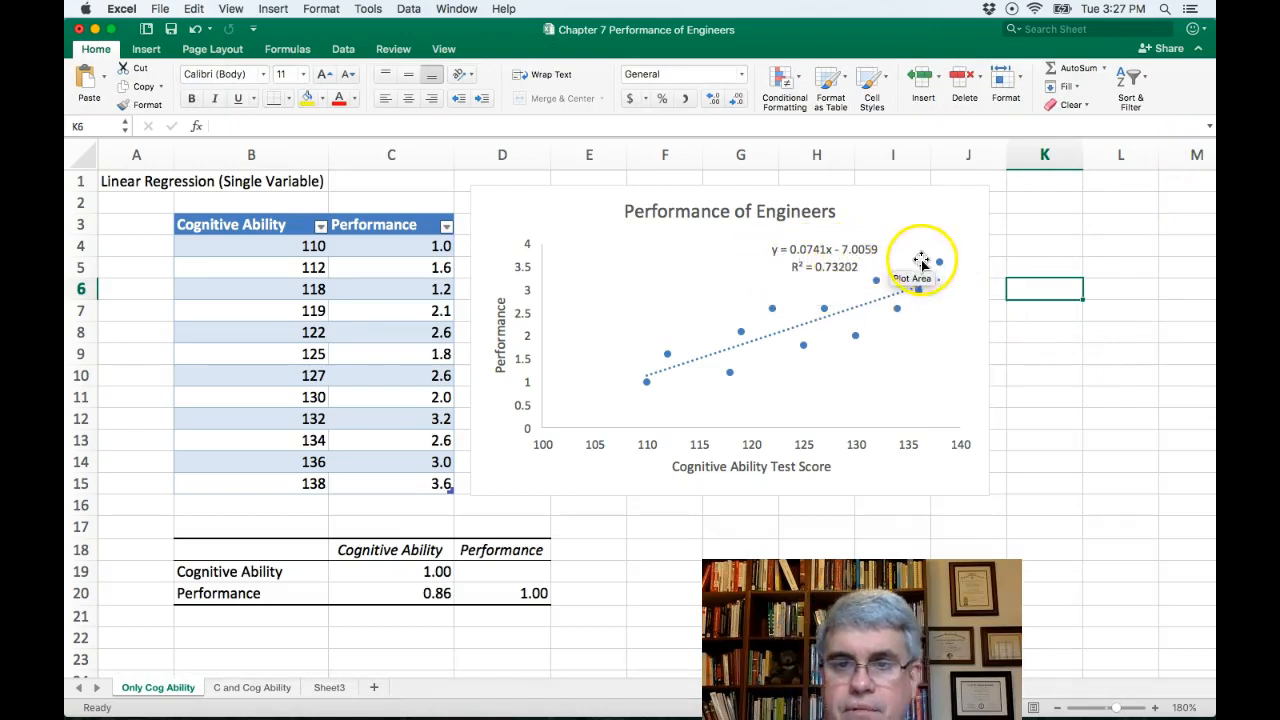
mouse_move(964, 264)
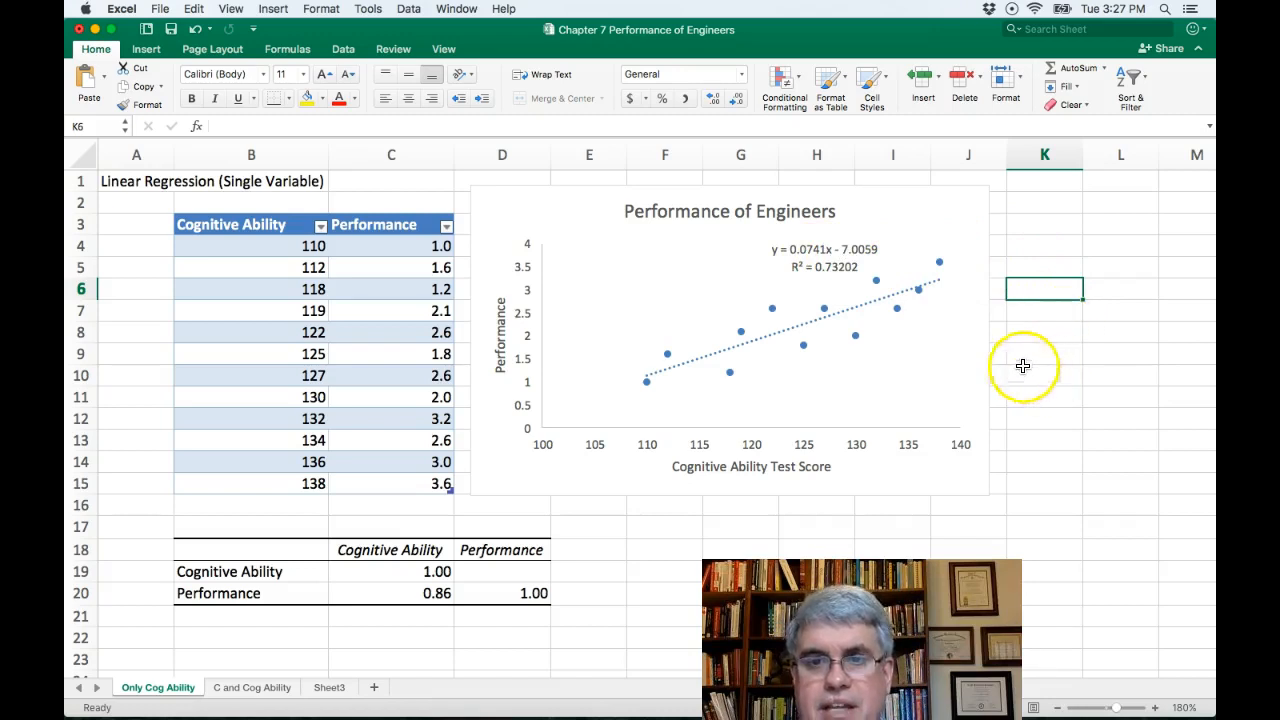
mouse_move(1056, 326)
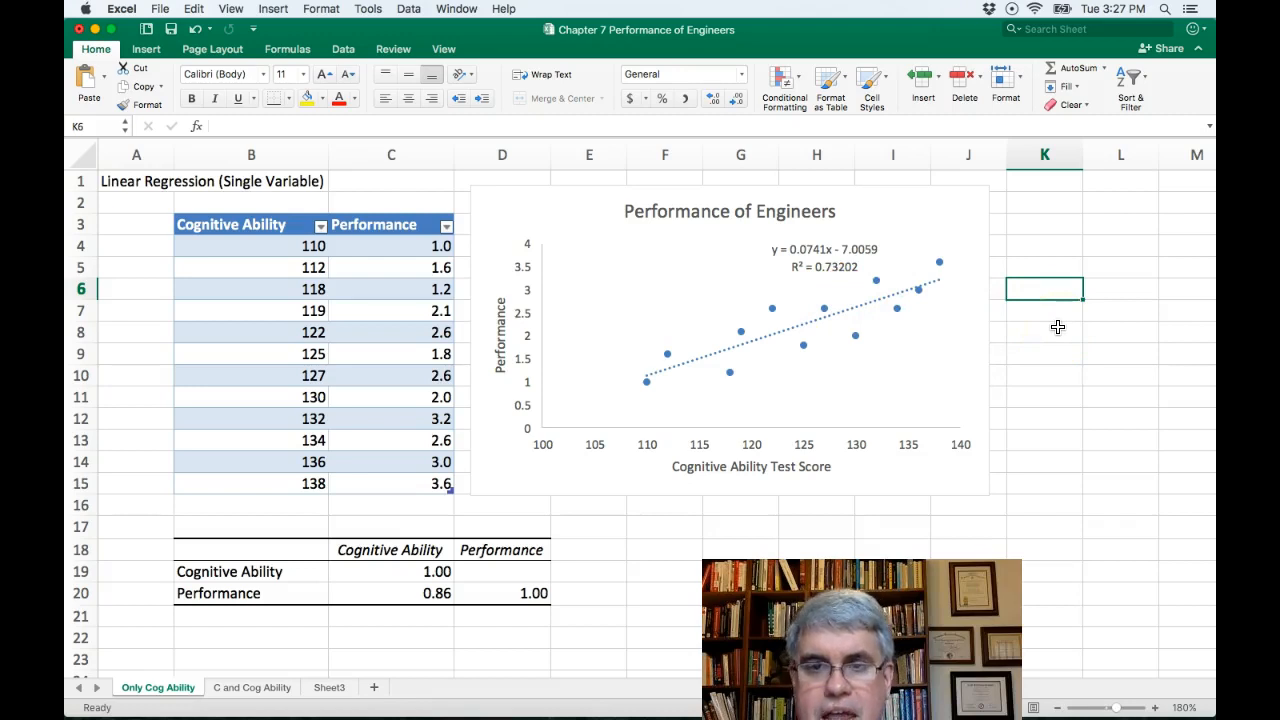
mouse_move(900, 268)
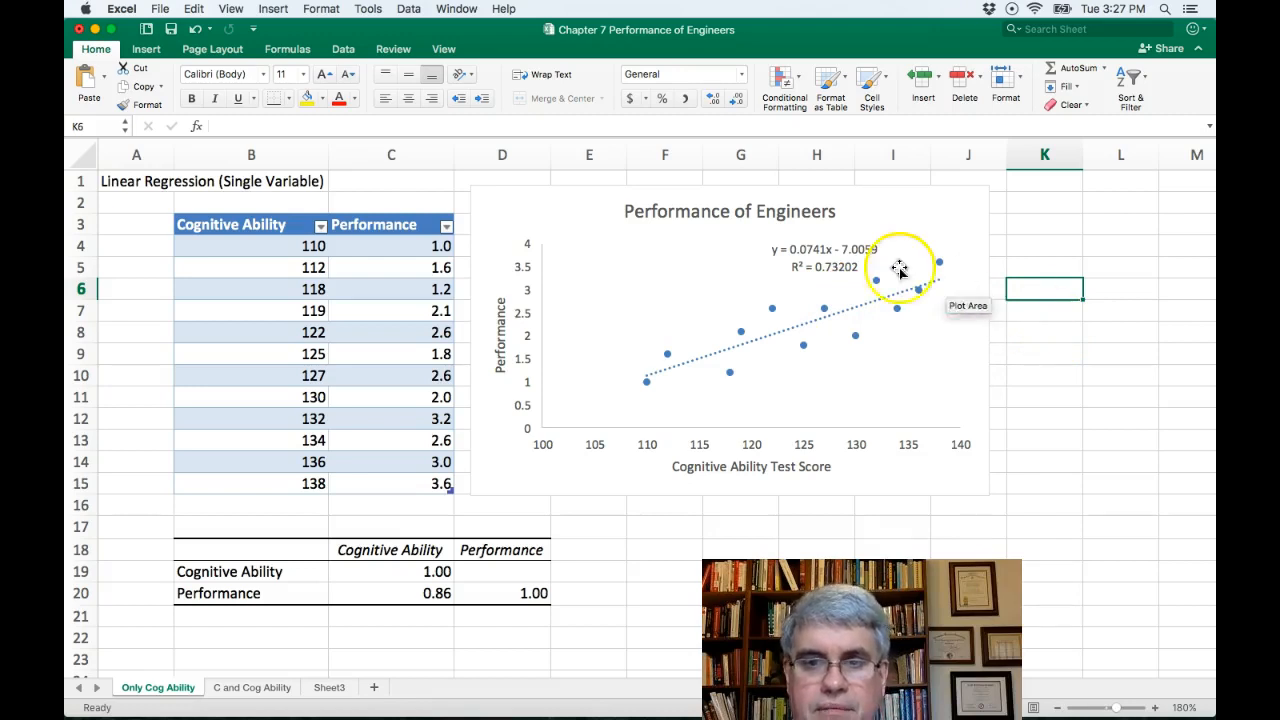
mouse_move(504, 350)
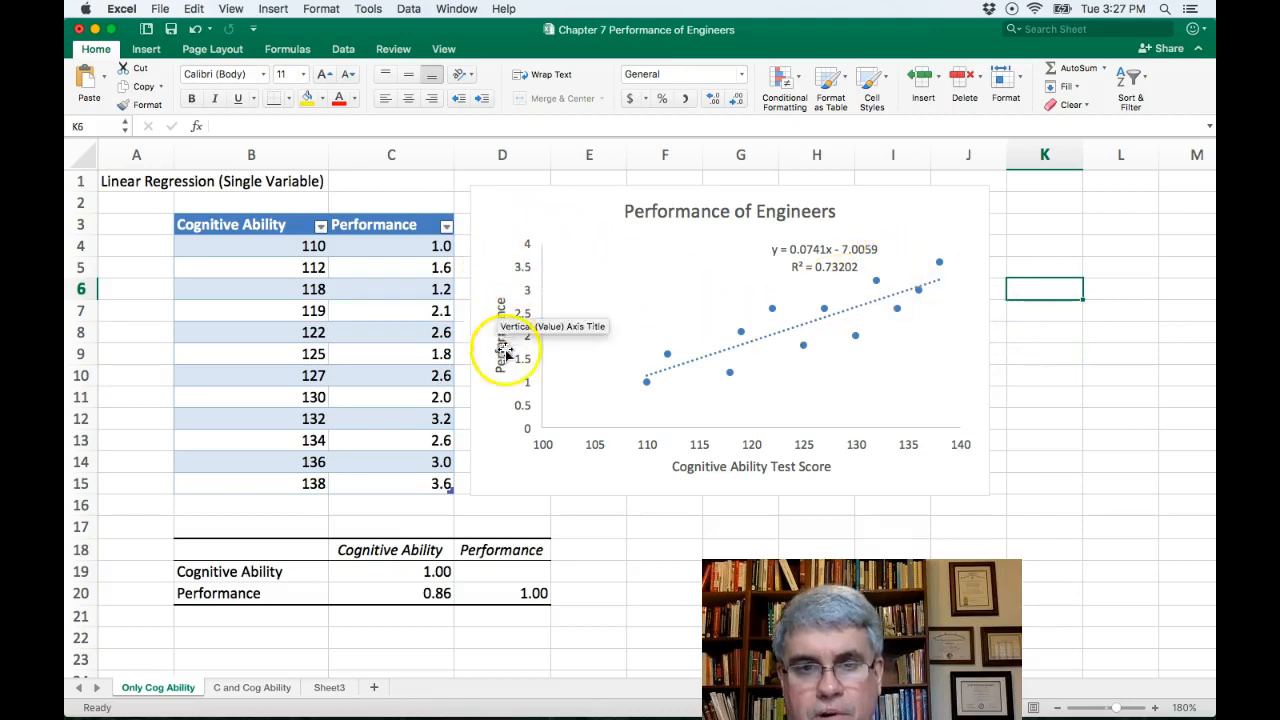
mouse_move(868, 466)
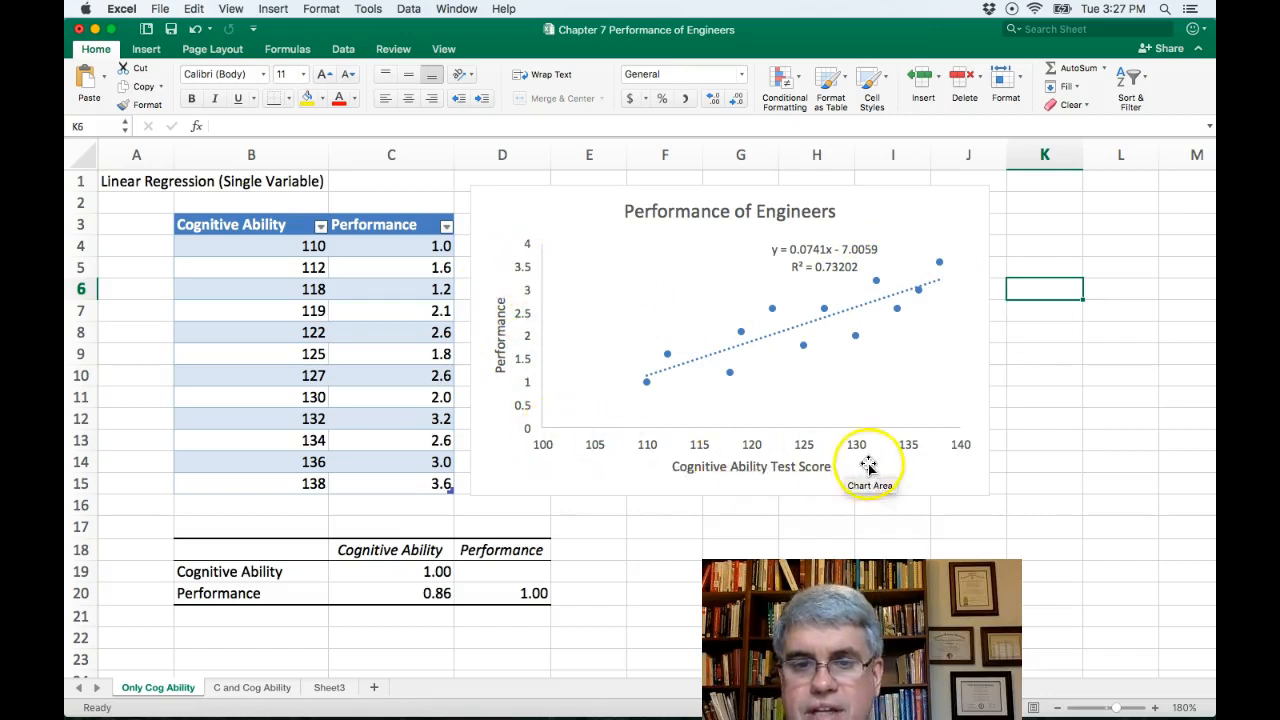
mouse_move(808, 464)
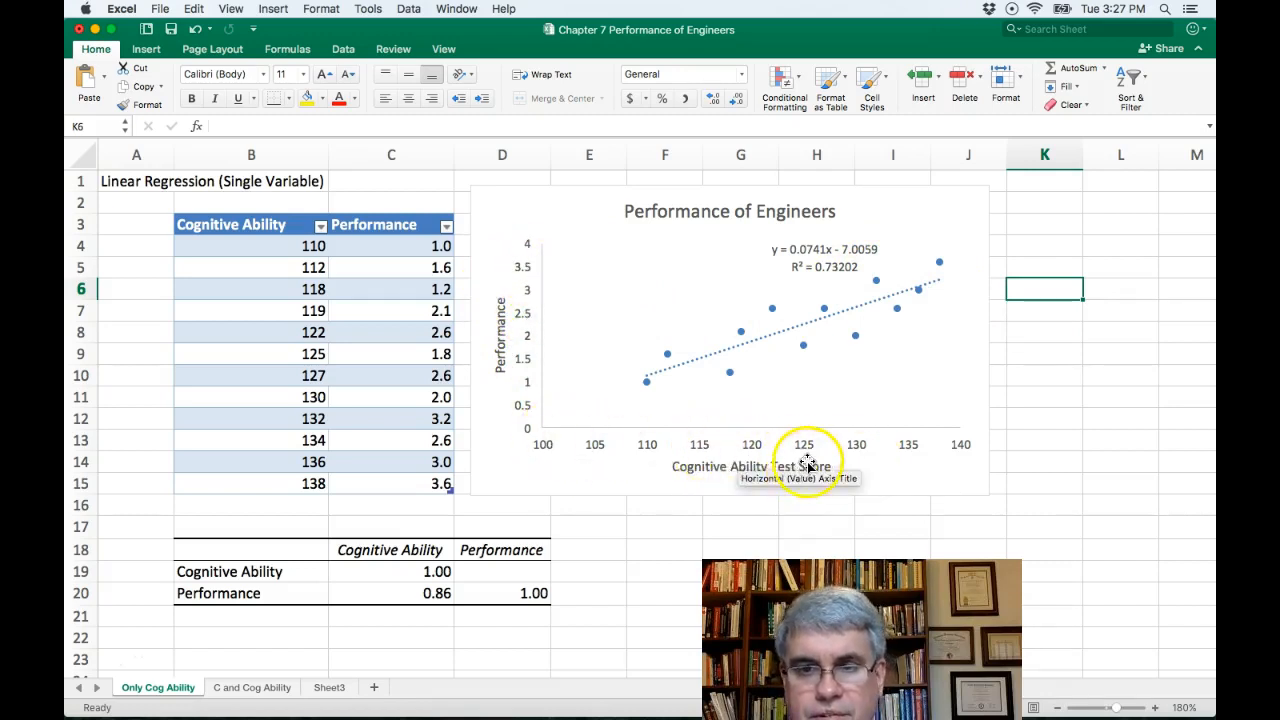
mouse_move(956, 404)
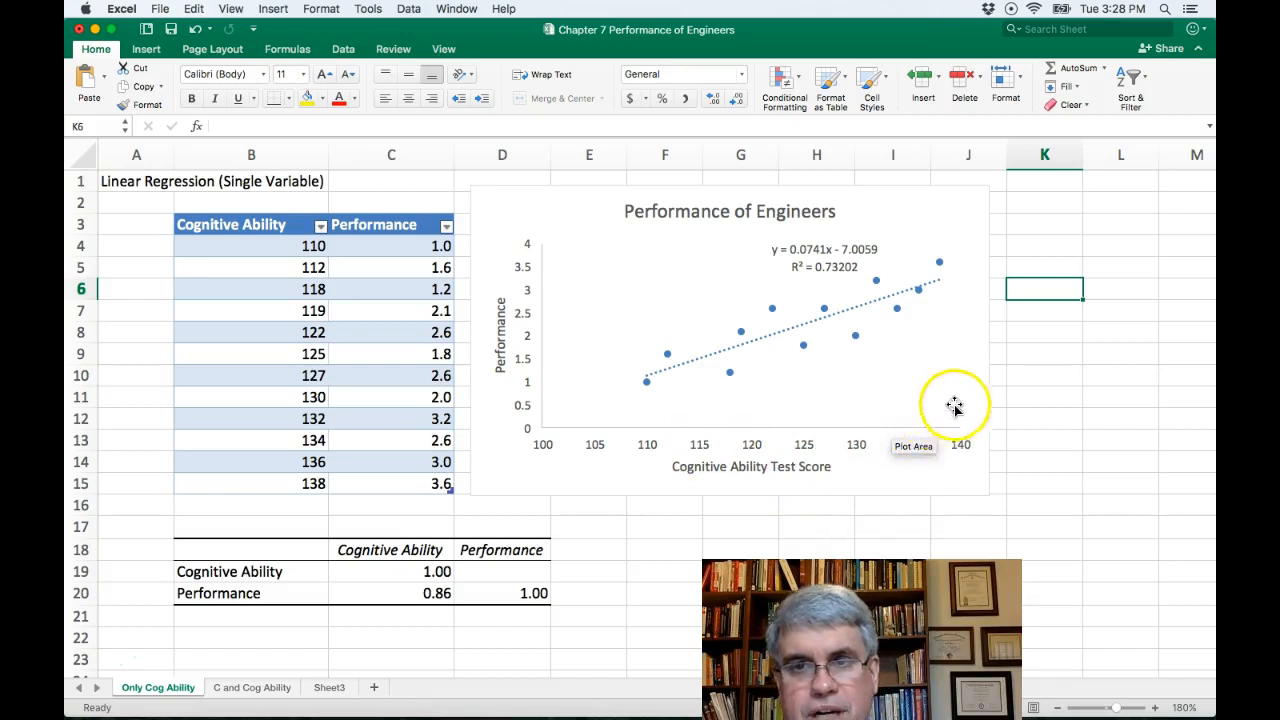
mouse_move(790, 432)
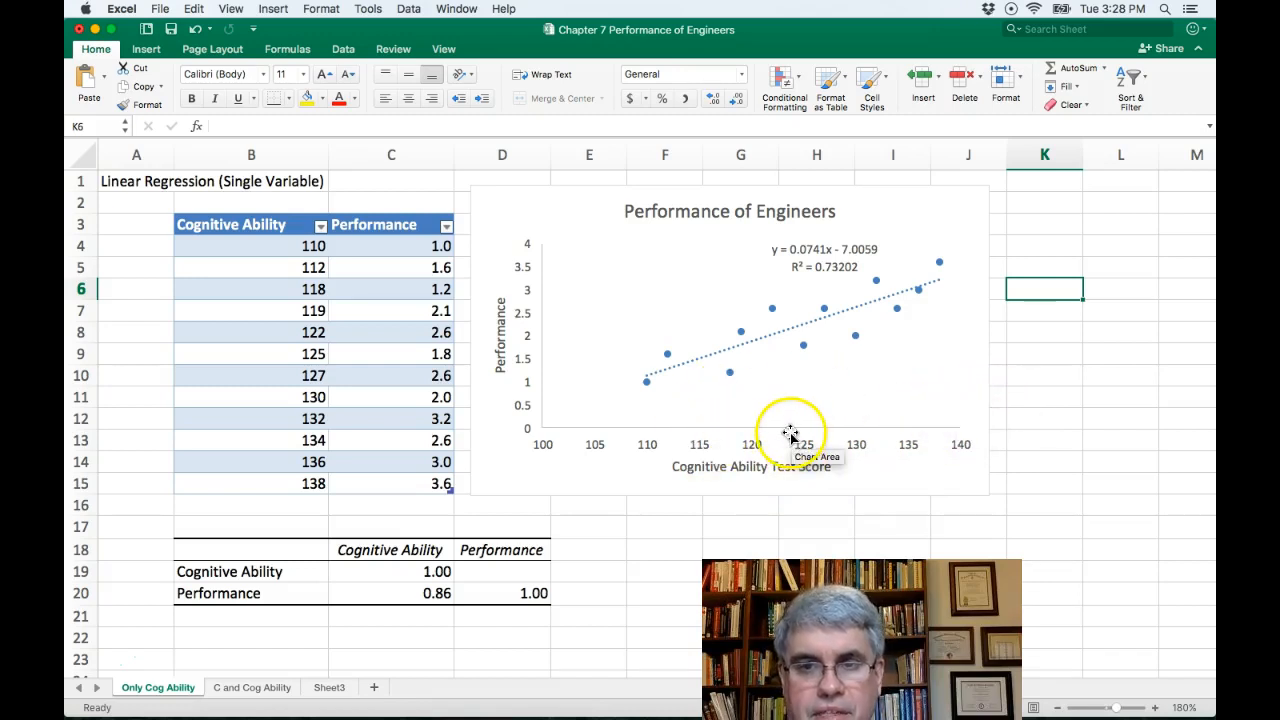
mouse_move(670, 316)
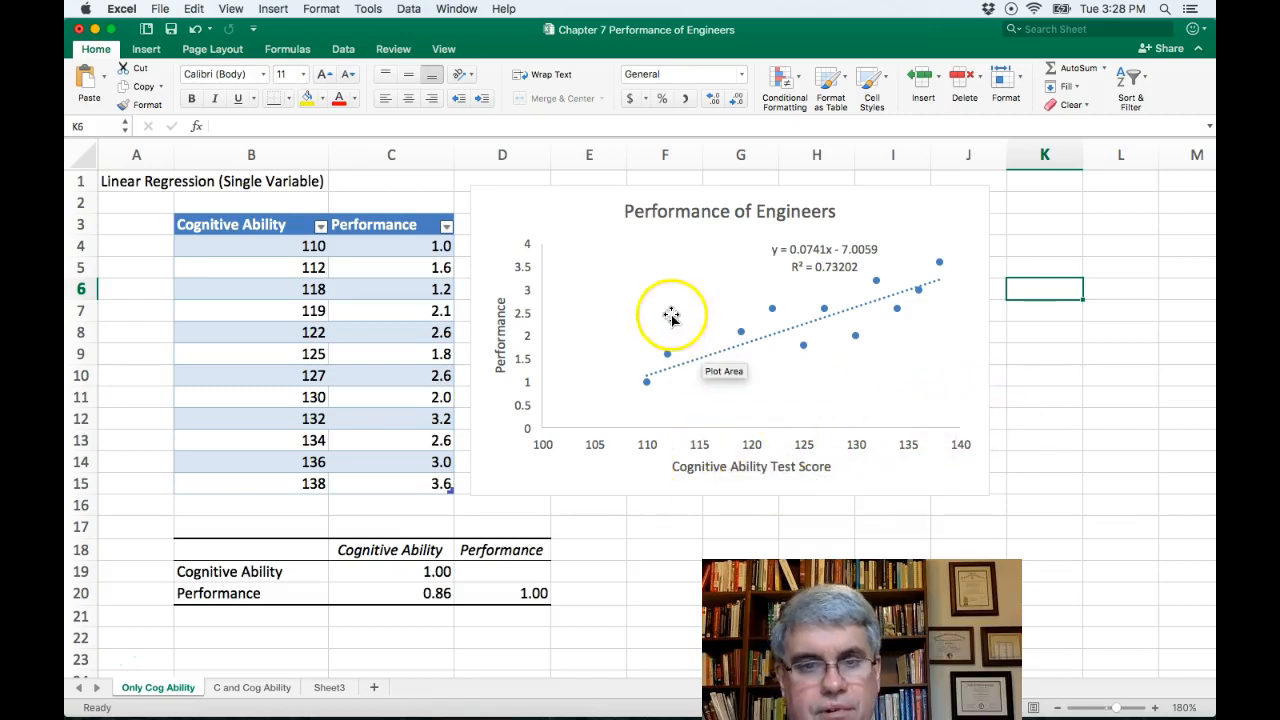